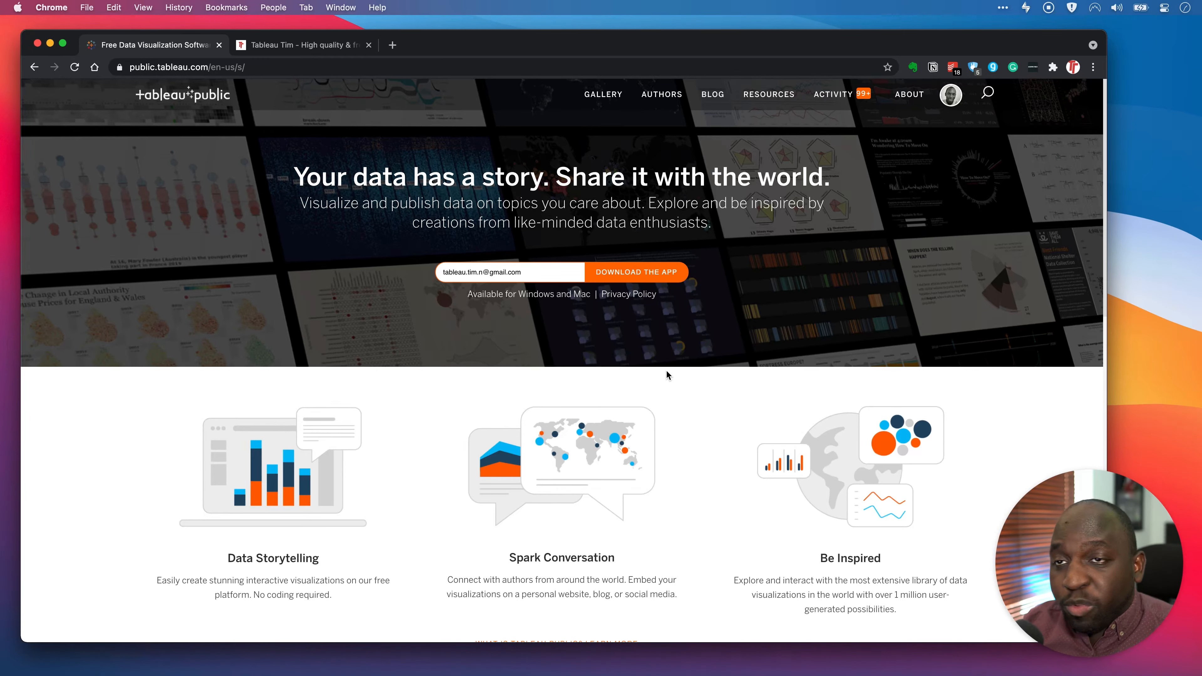
pyautogui.moveTo(951, 153)
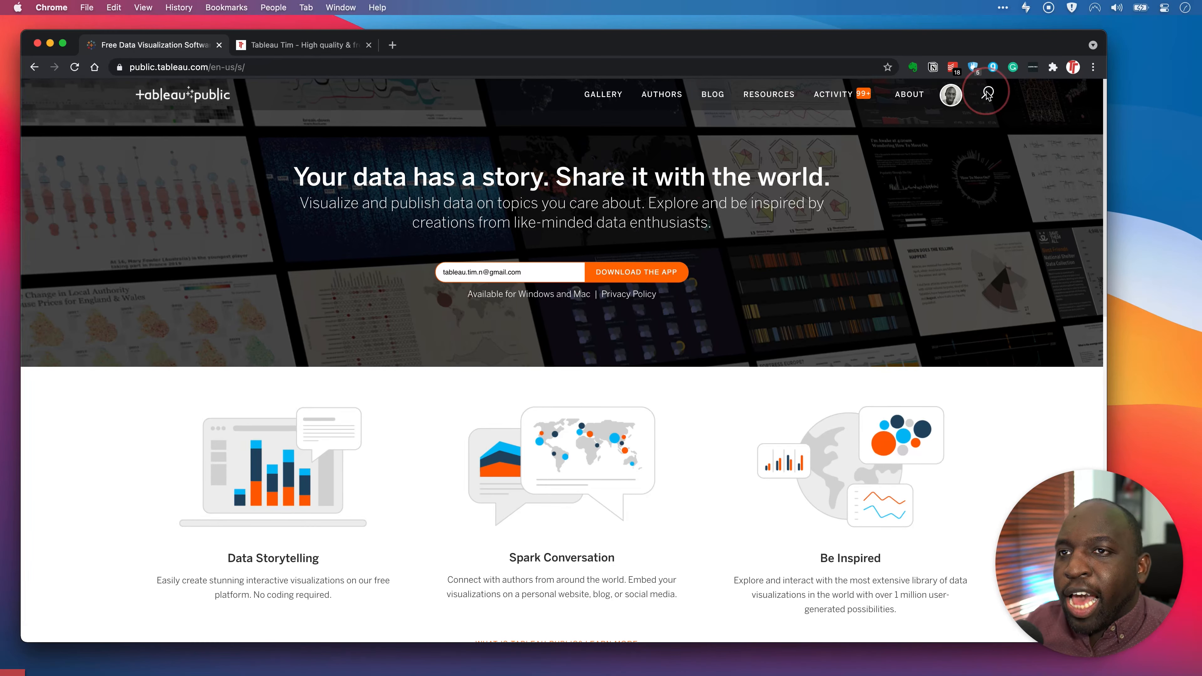
# Search Tableau Public site-wide for 'donald trump tweets'.
pyautogui.click(987, 95)
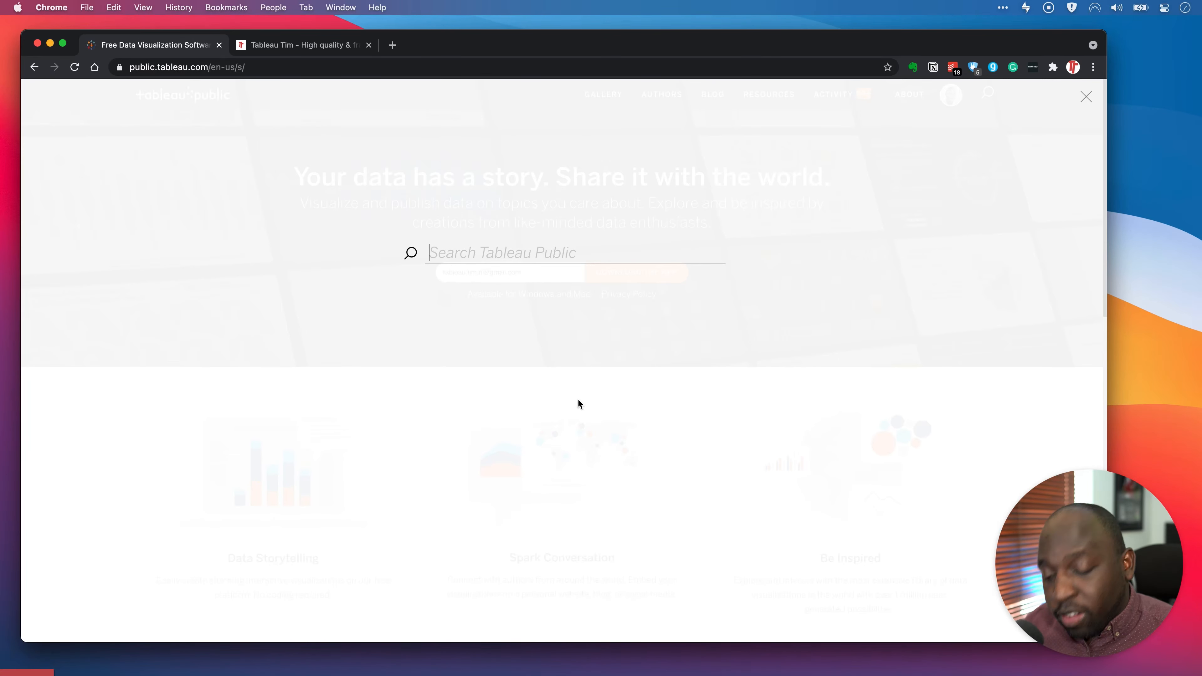
pyautogui.write('donald trum')
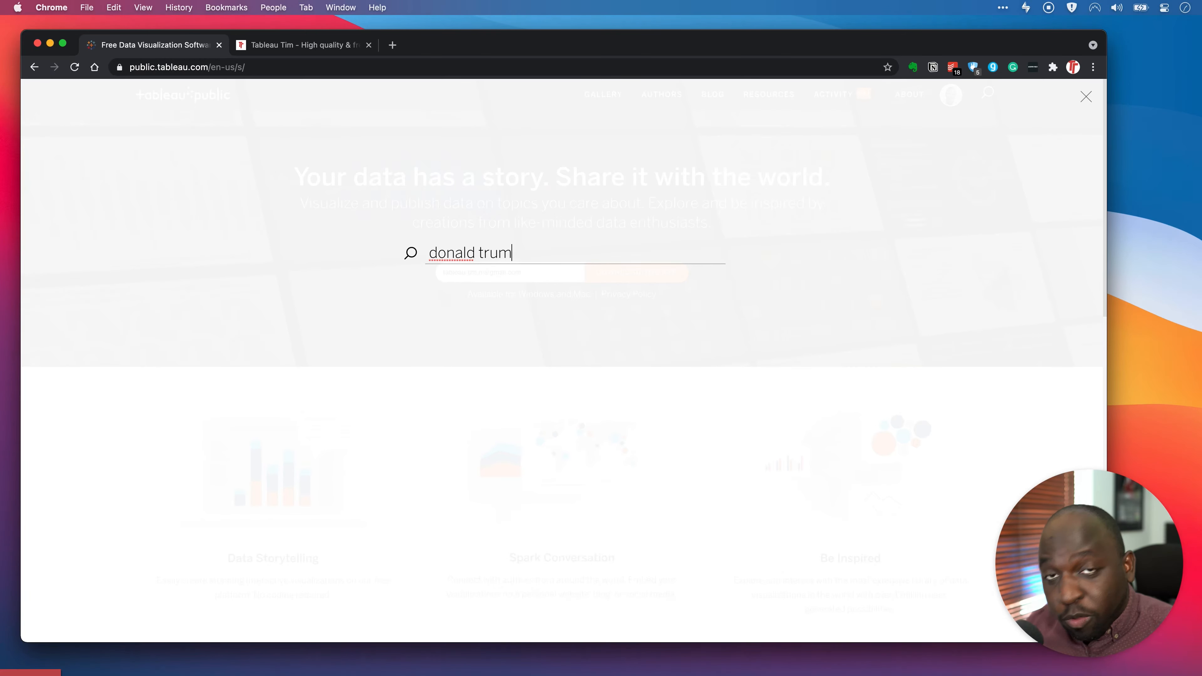
pyautogui.write('p')
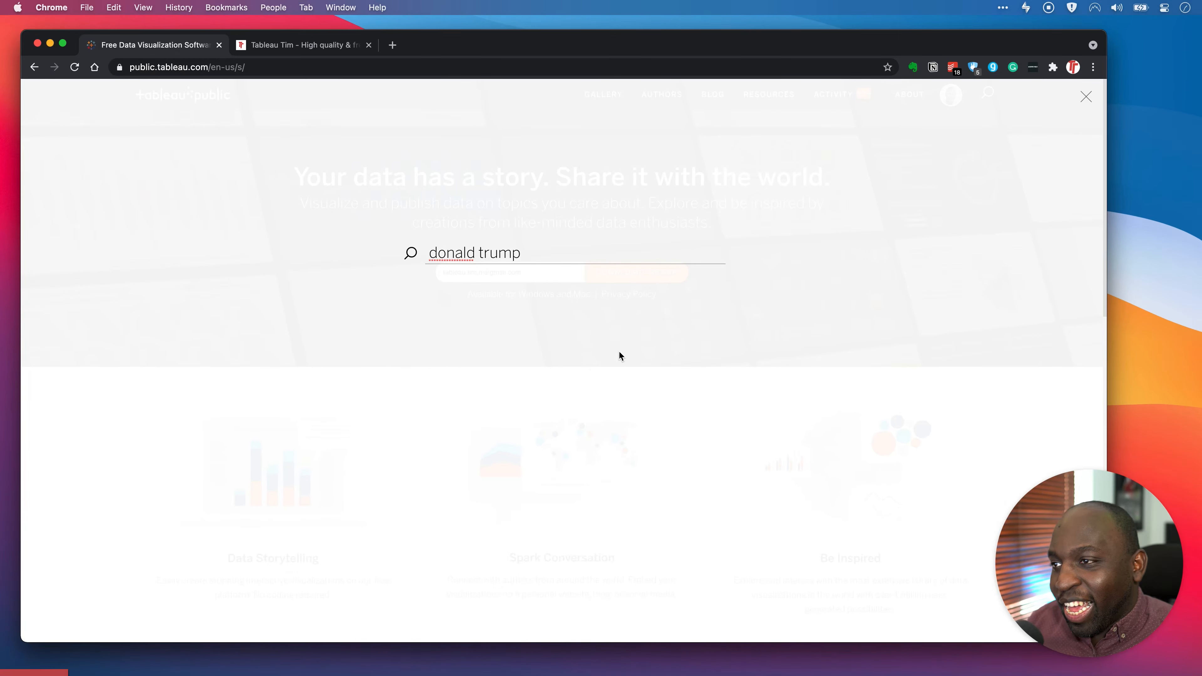
pyautogui.write('twee')
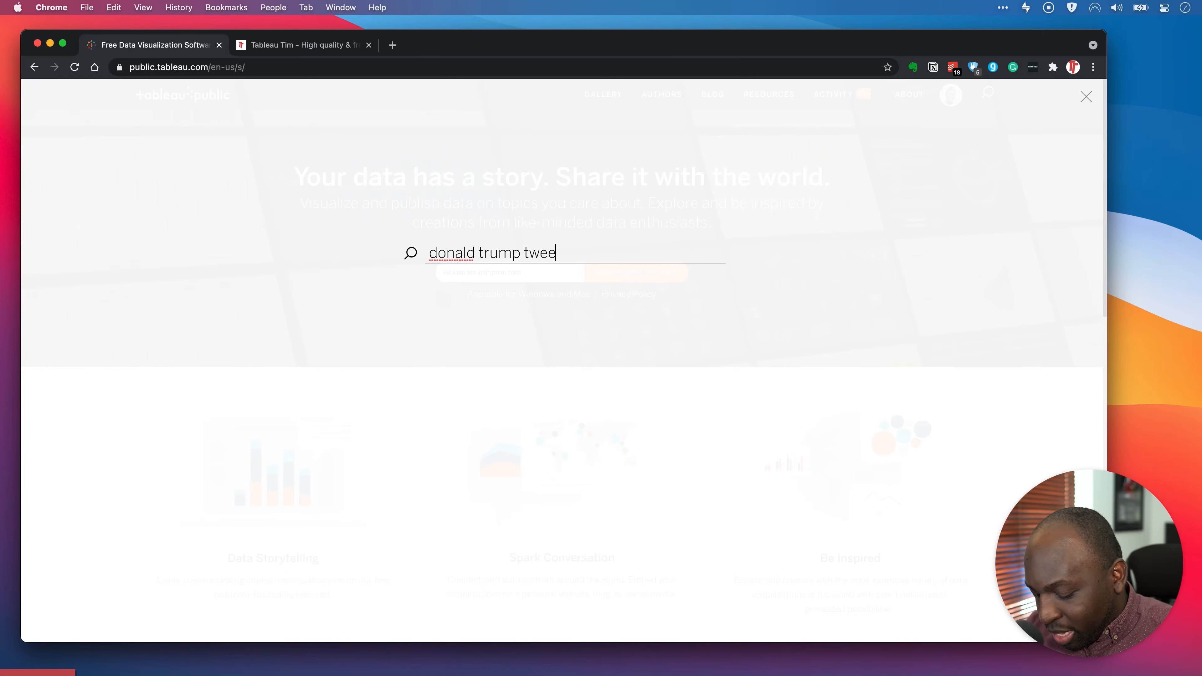
pyautogui.write('ts')
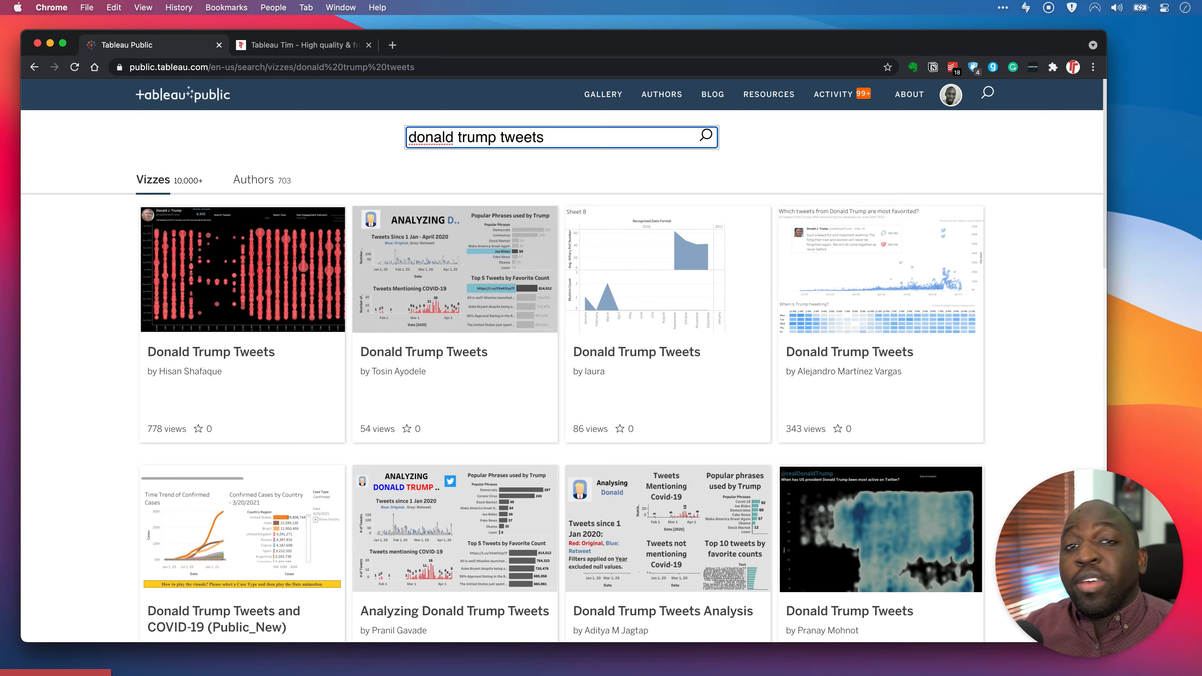
pyautogui.moveTo(58, 302)
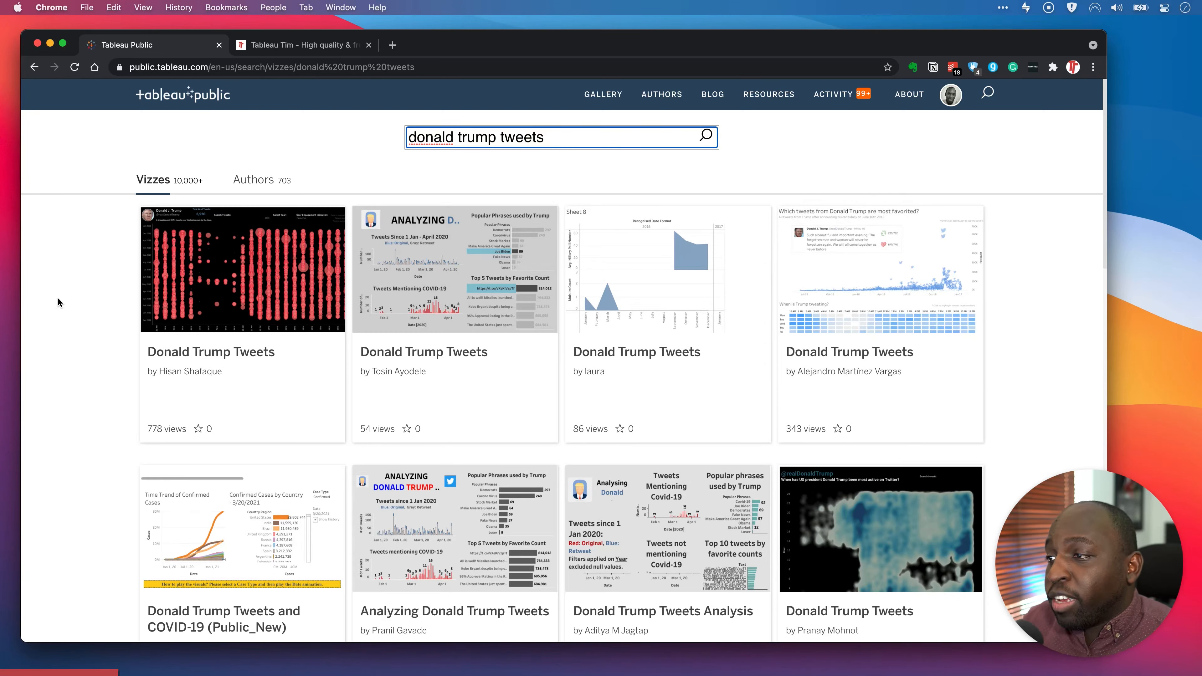
pyautogui.moveTo(249, 428)
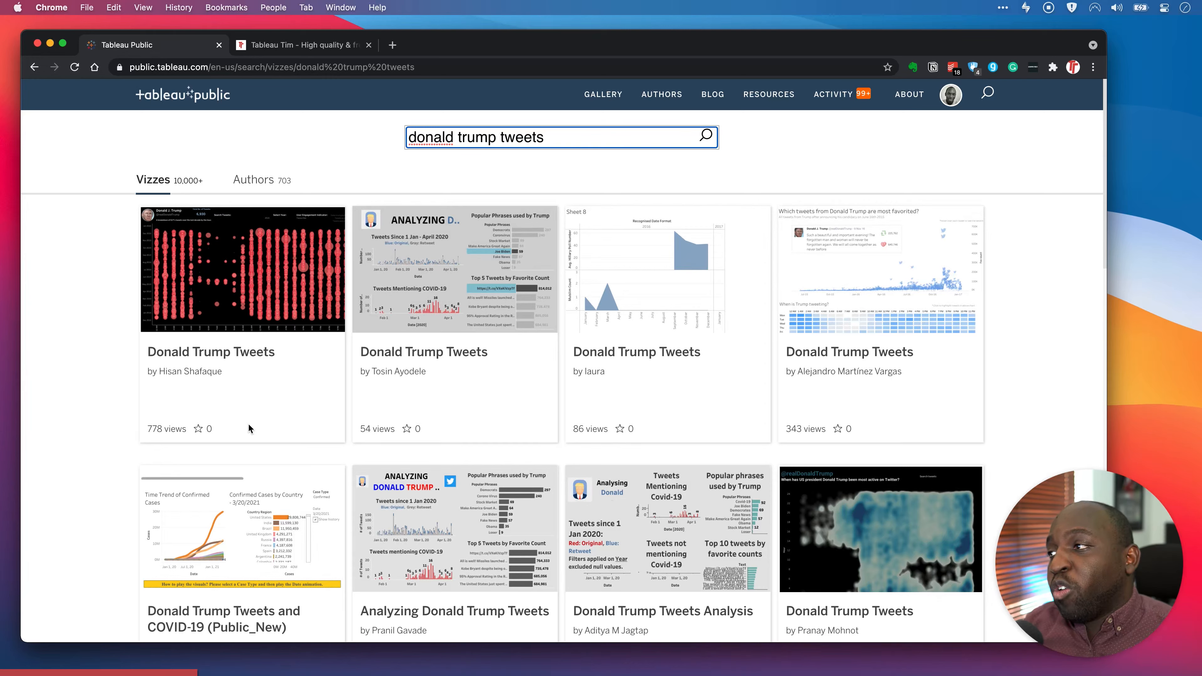
# Switch the donald trump tweets results to Authors (703 profiles) and ready the query for editing.
pyautogui.click(253, 180)
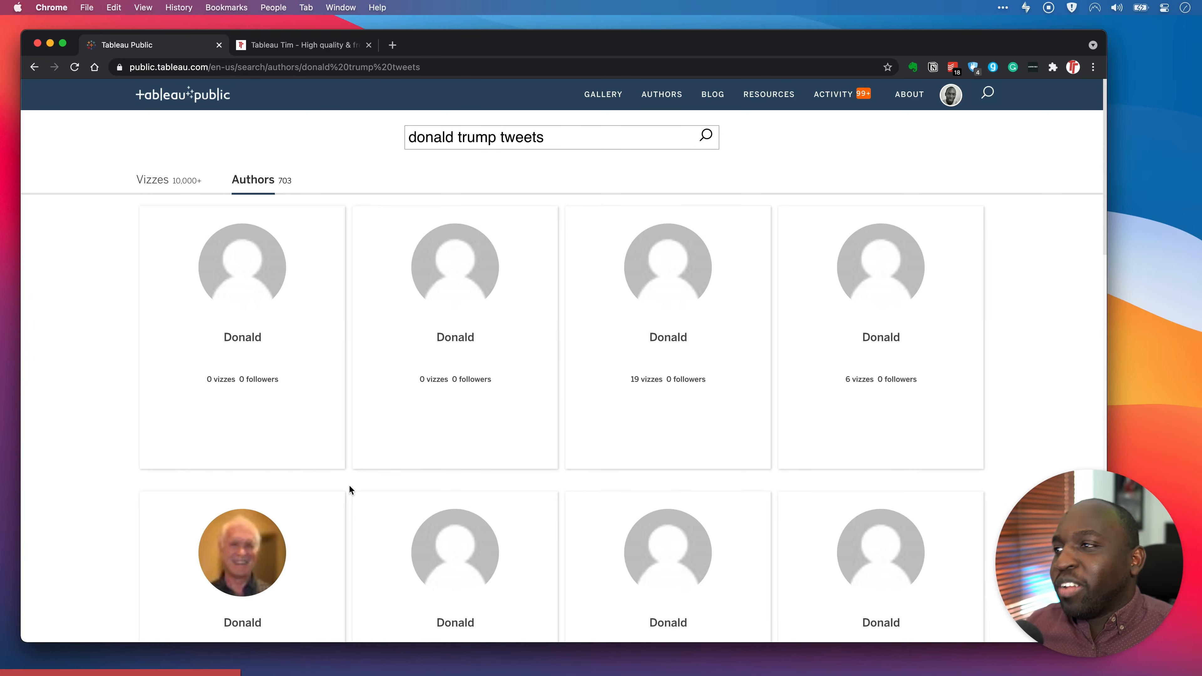
pyautogui.moveTo(370, 274)
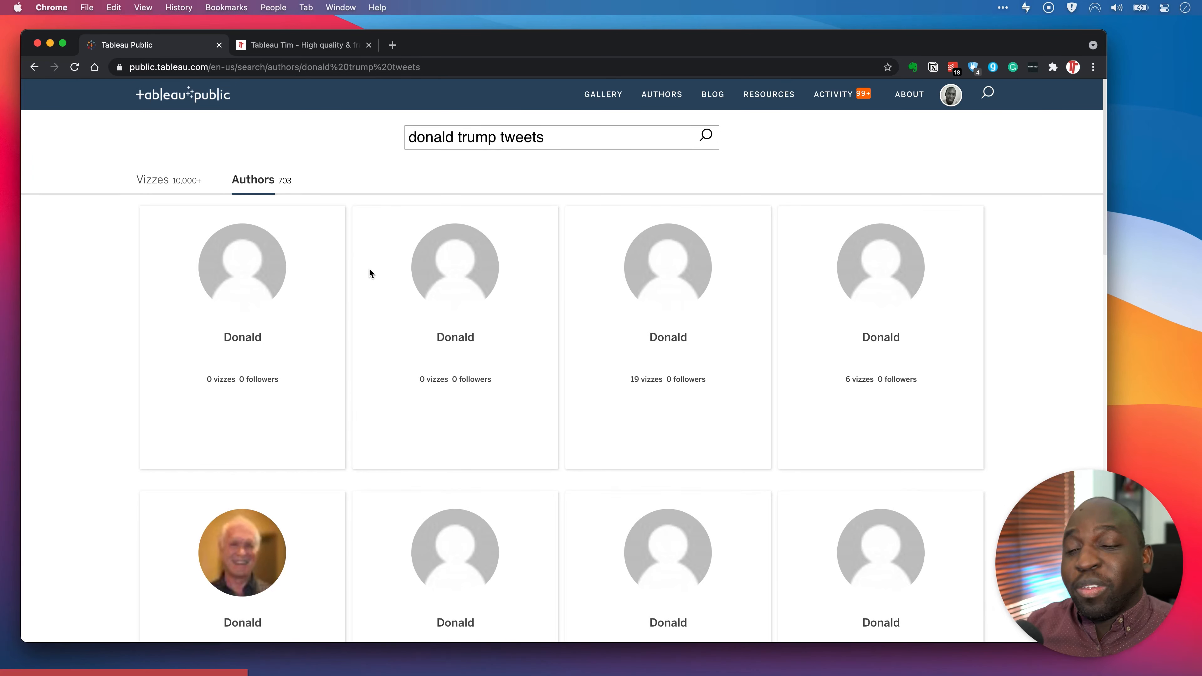
pyautogui.click(510, 137)
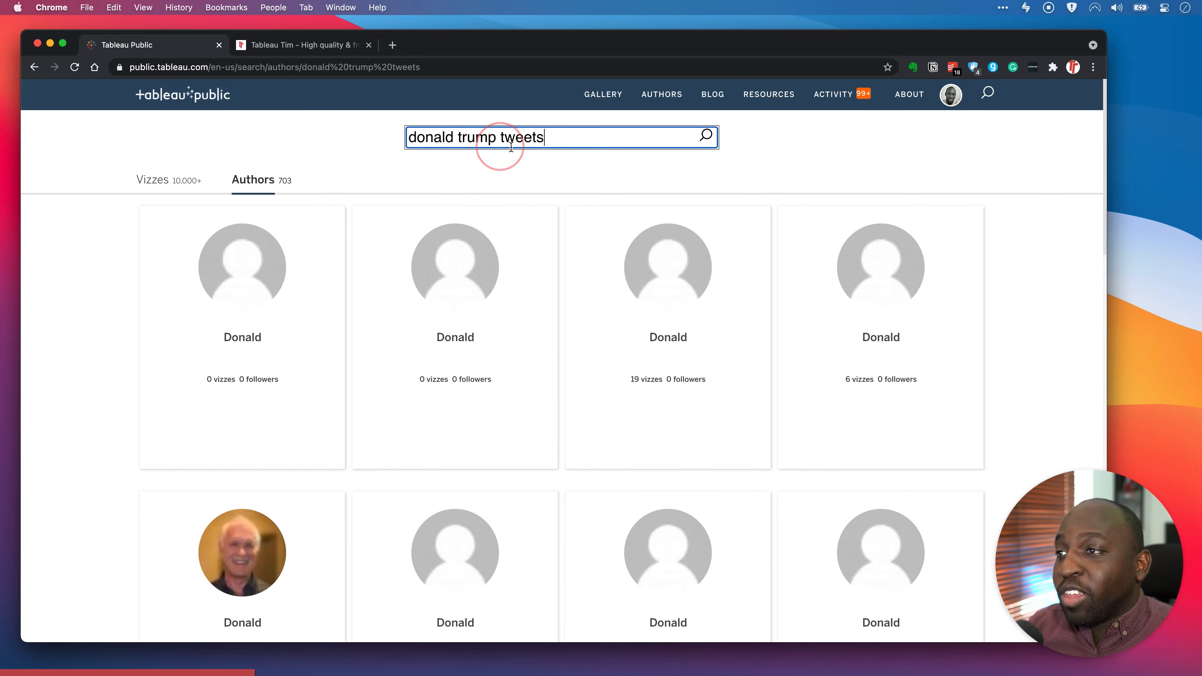
# Search authors for 'tim ngwena' and browse the 4,858 profiles led by Tim Ngwena.
pyautogui.write('t')
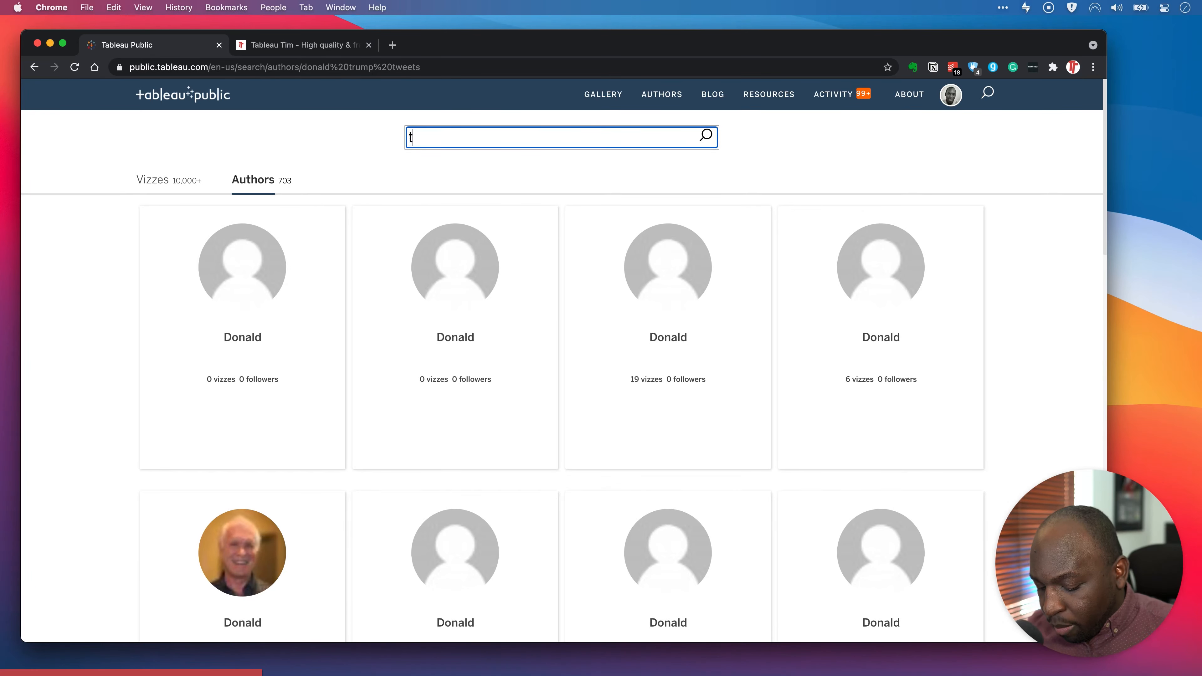
pyautogui.write('tim ngwena')
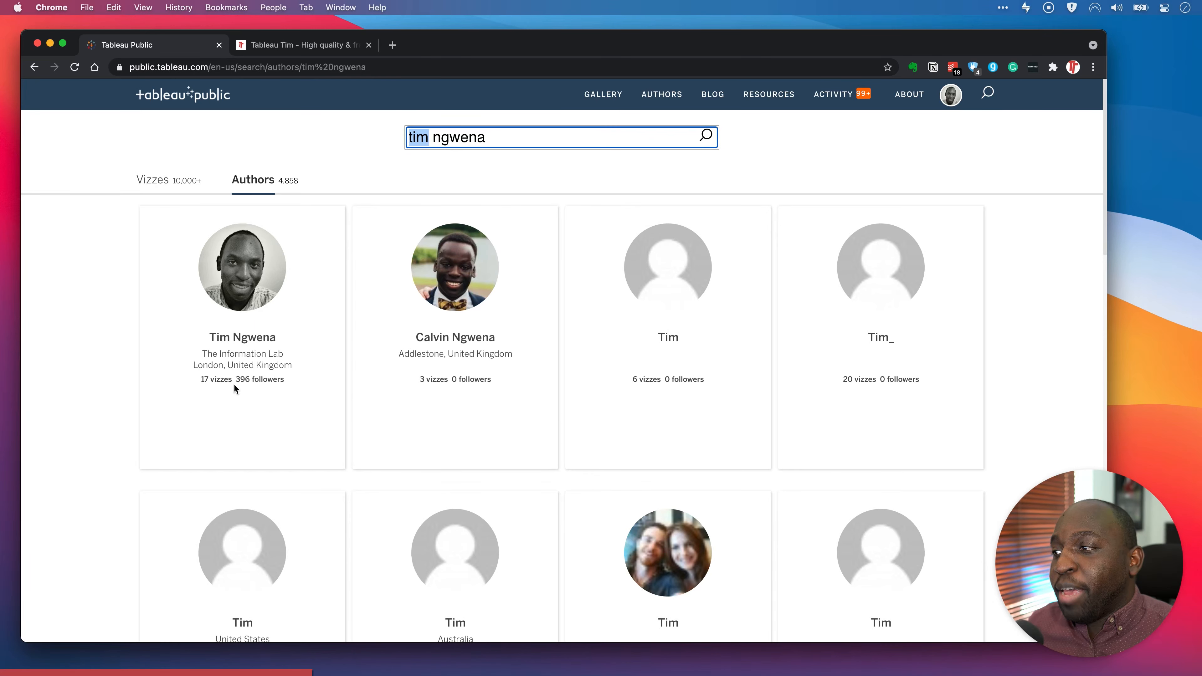
pyautogui.moveTo(243, 337)
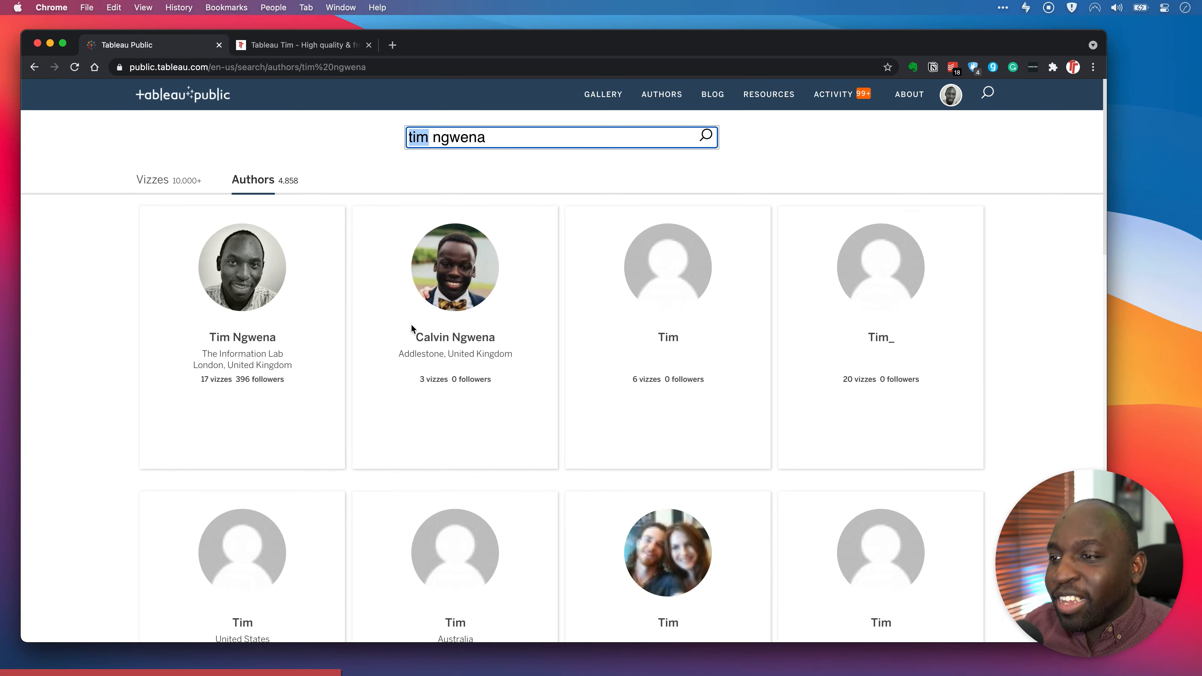
pyautogui.scroll(-3)
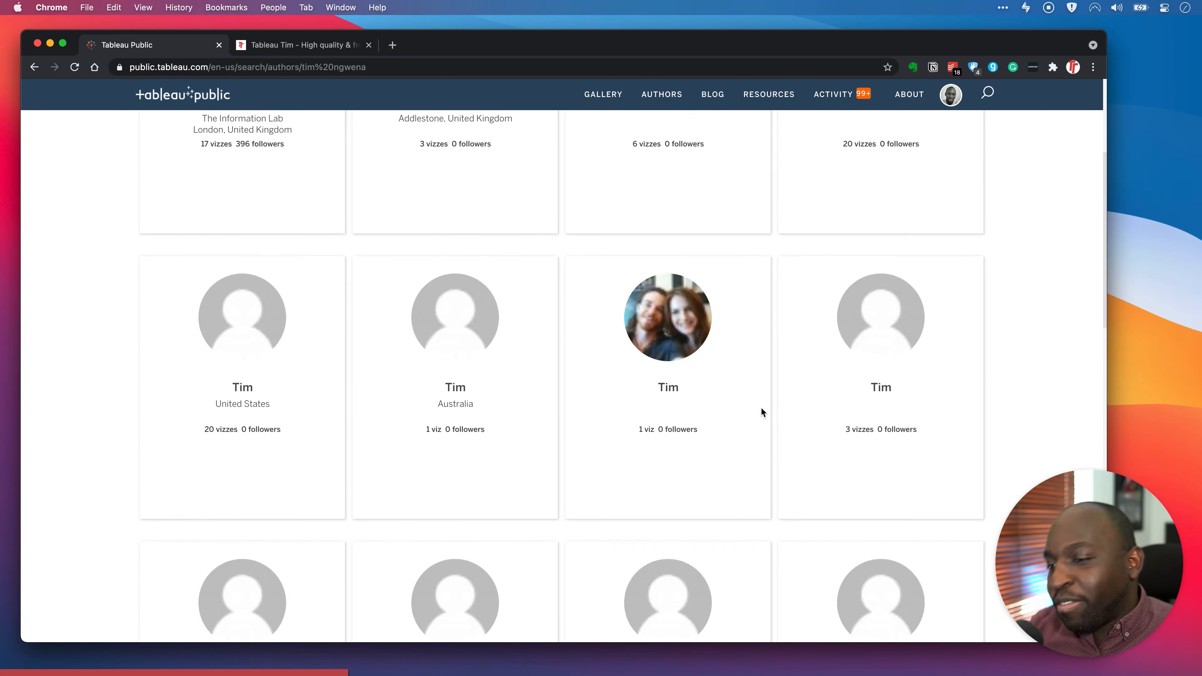
pyautogui.scroll(-3)
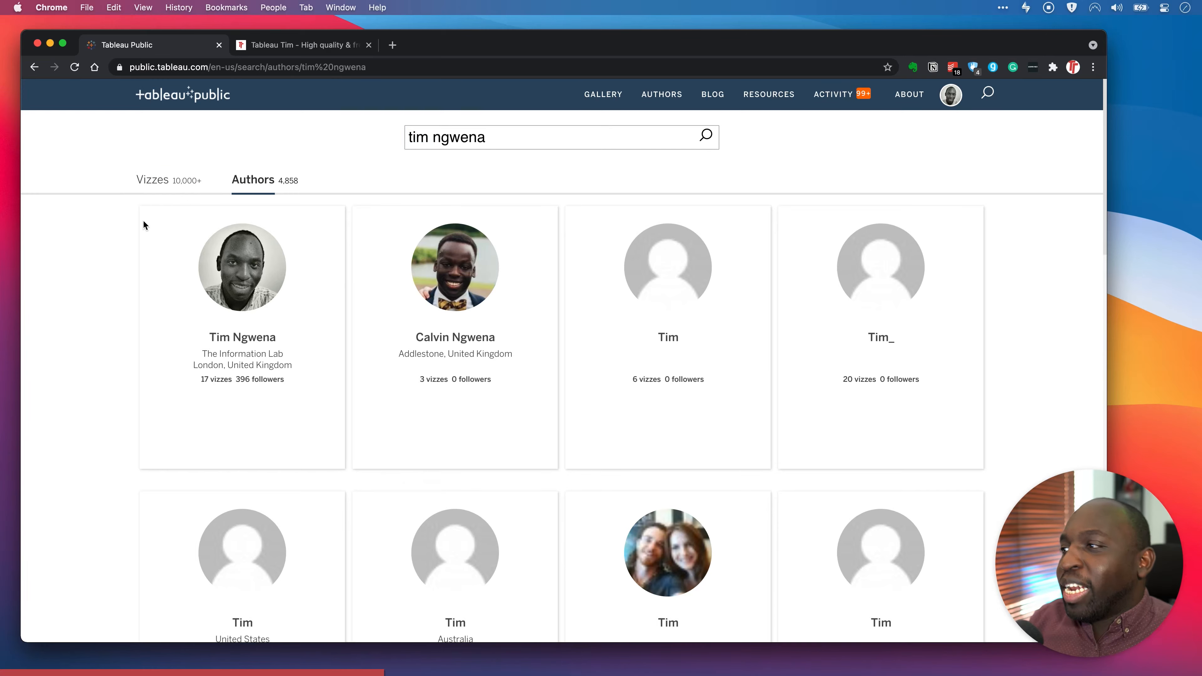
# Switch to vizzes matching tim ngwena and browse down to the pagination and back.
pyautogui.click(153, 179)
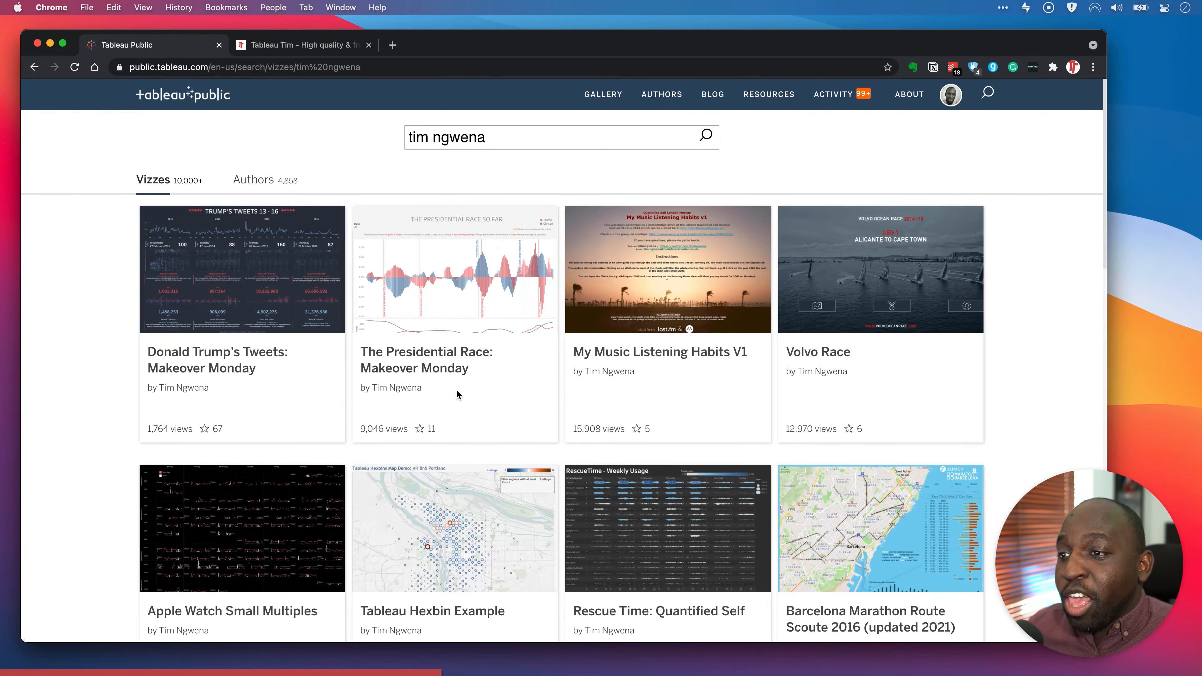
pyautogui.scroll(-3)
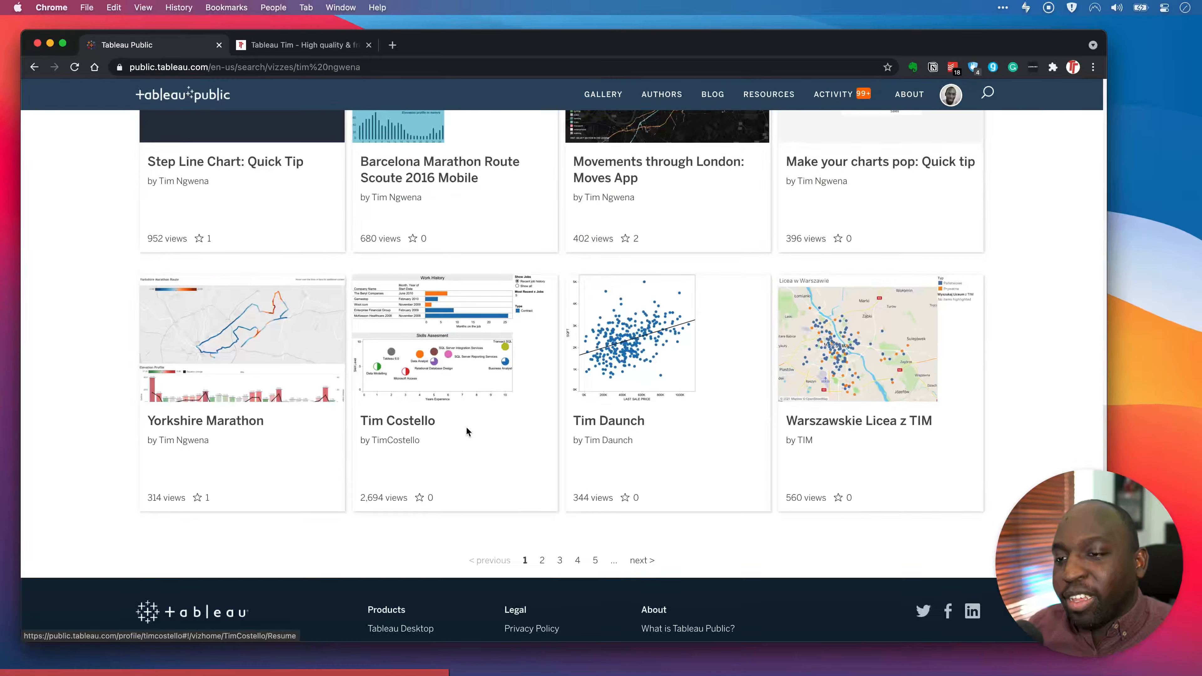
pyautogui.scroll(-3)
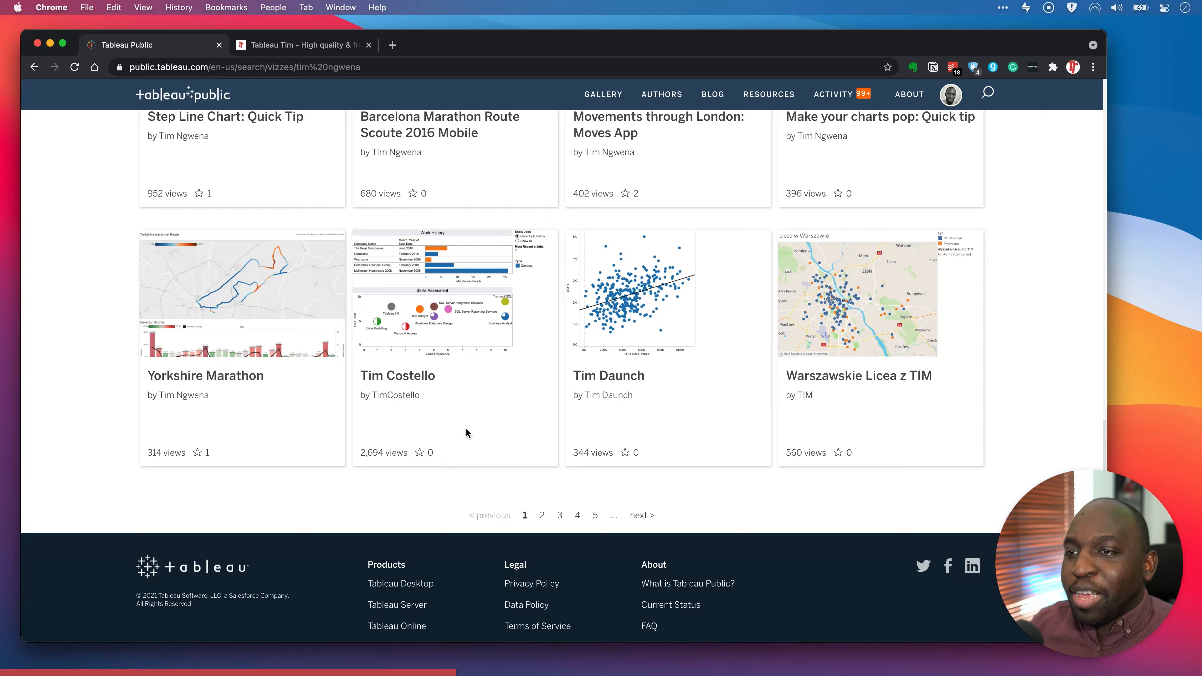
pyautogui.scroll(3)
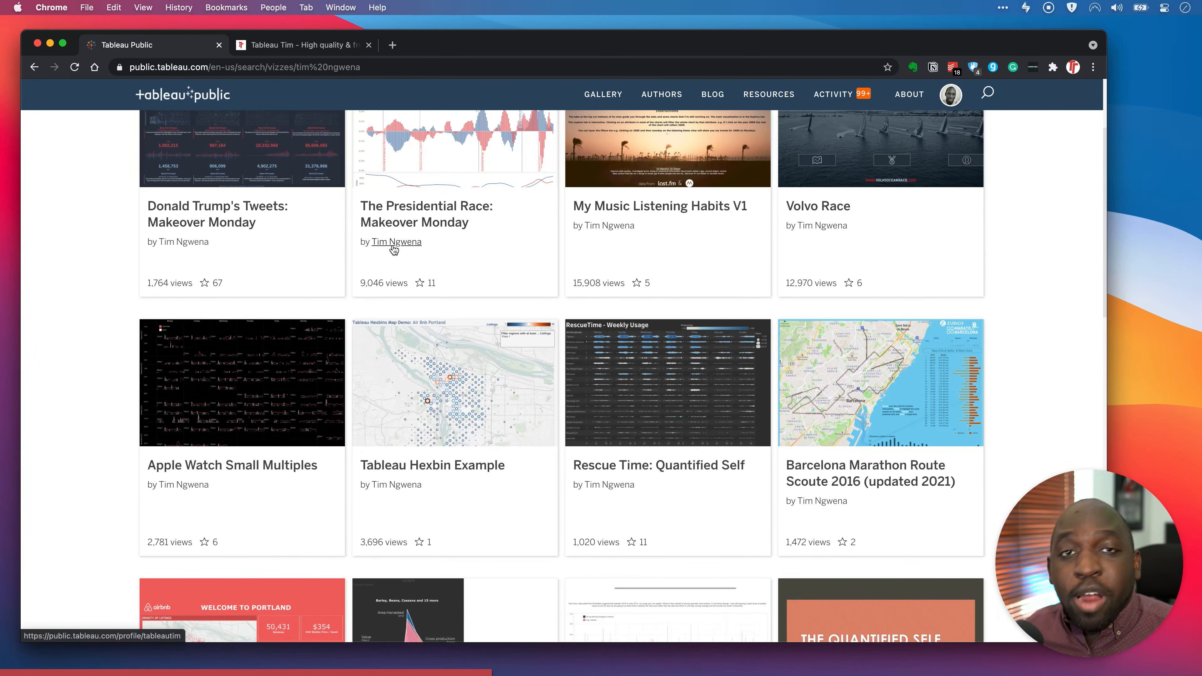
pyautogui.scroll(-3)
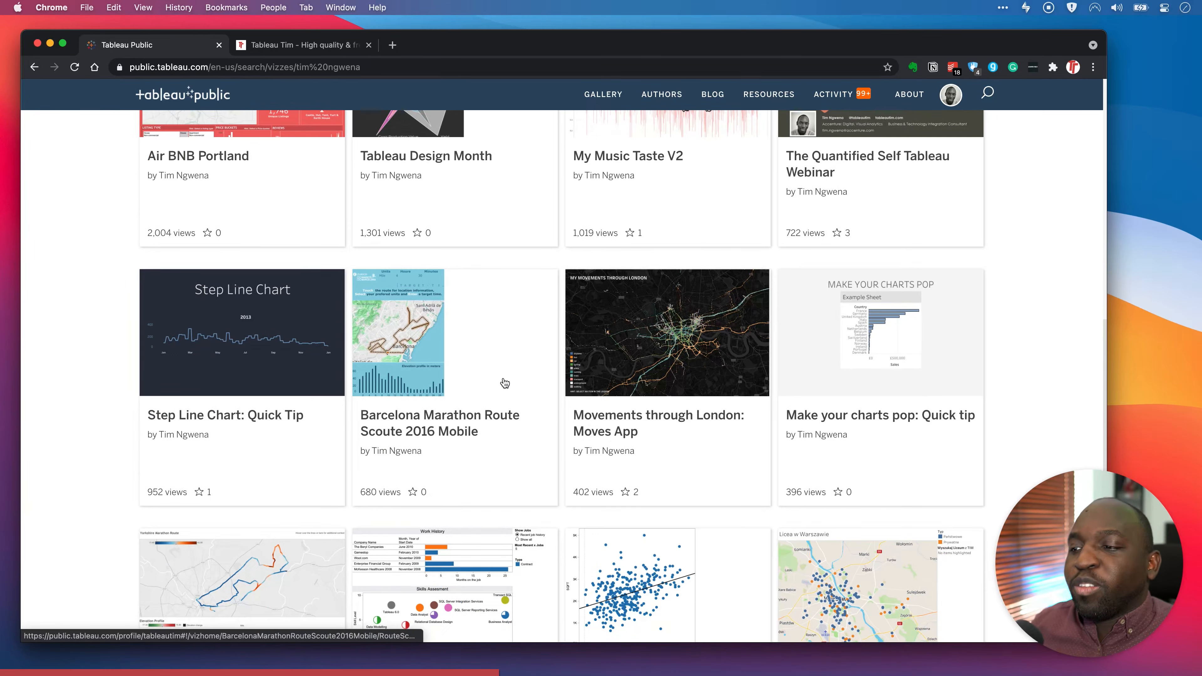
pyautogui.scroll(-3)
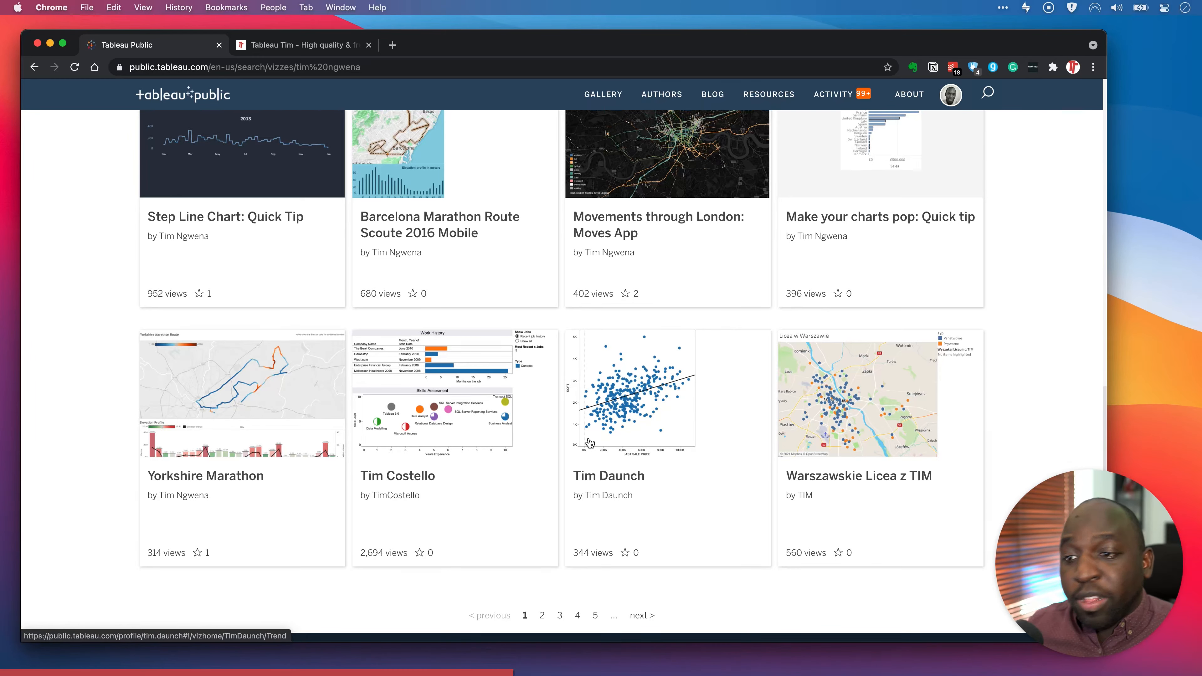
pyautogui.moveTo(238, 553)
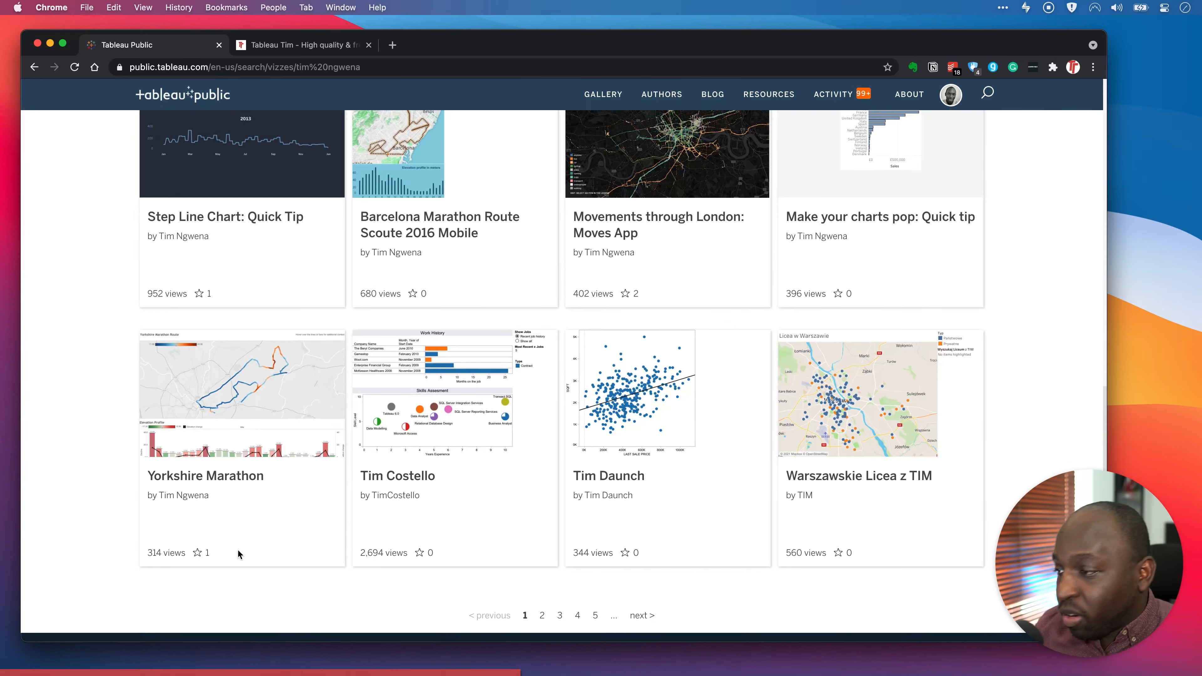
pyautogui.scroll(3)
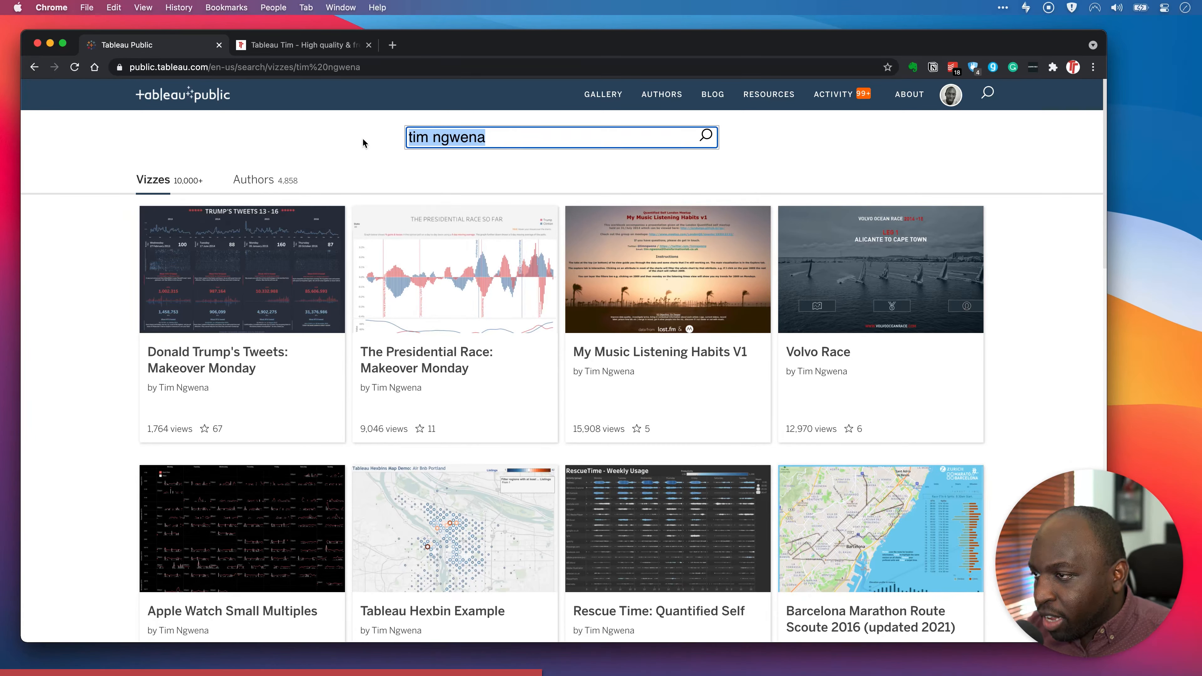
pyautogui.moveTo(406, 361)
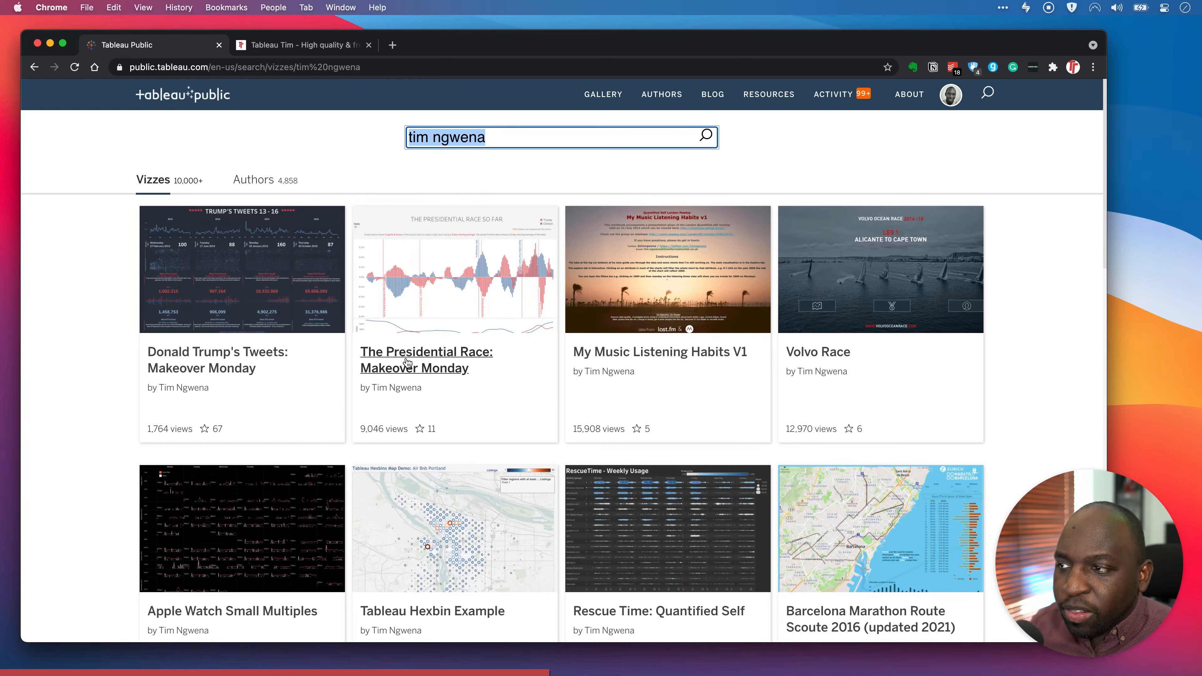
pyautogui.write('T')
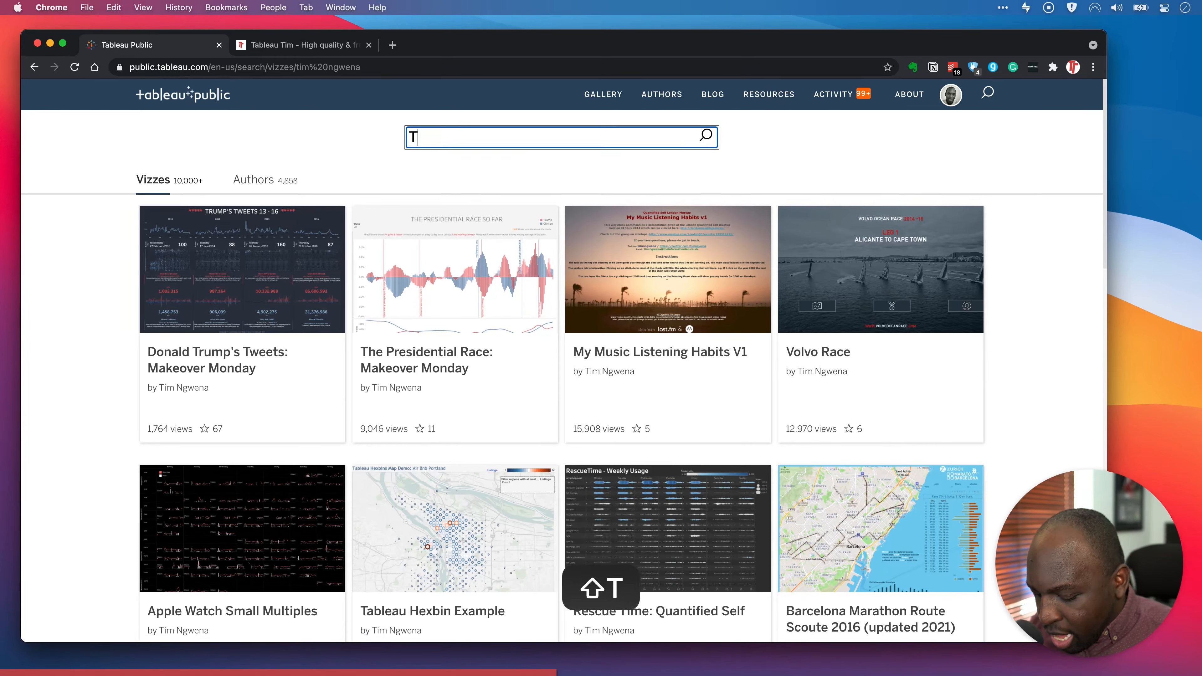
pyautogui.write('he presidential race')
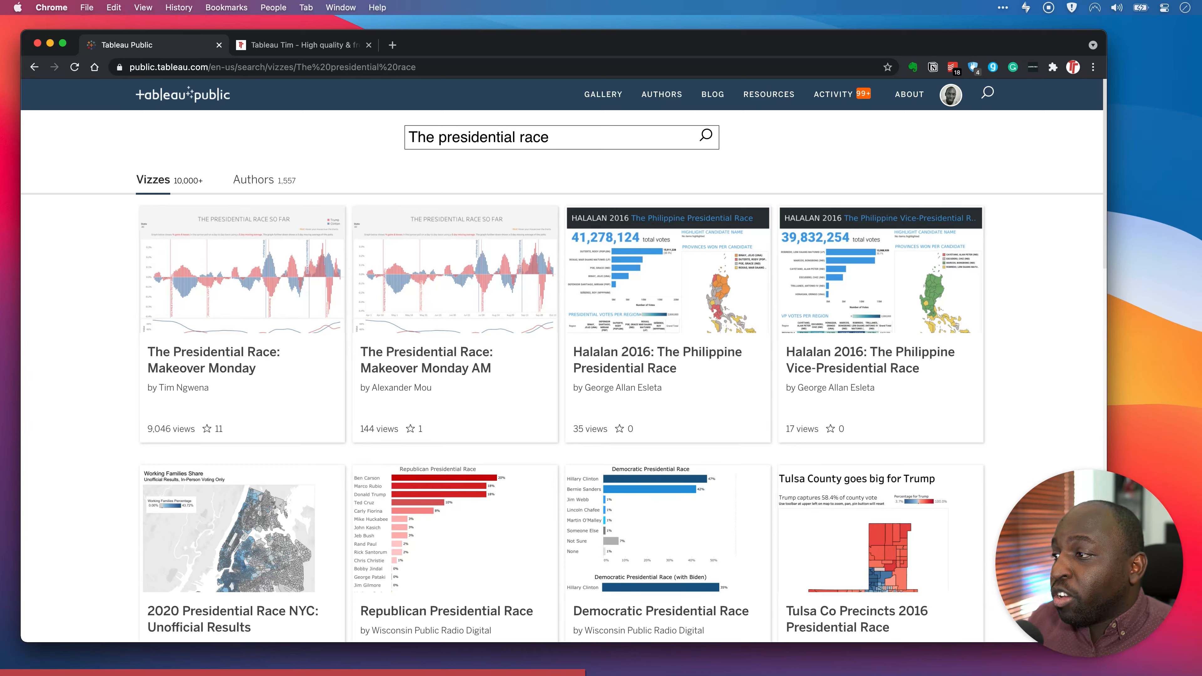
pyautogui.moveTo(470, 319)
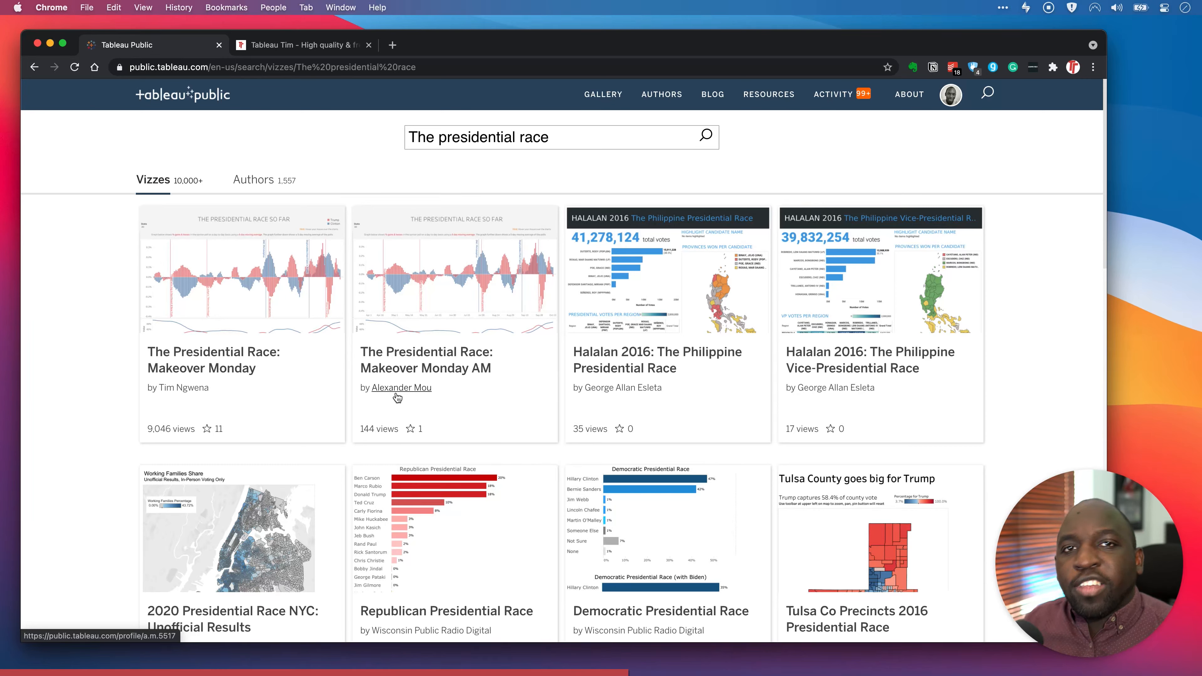
pyautogui.moveTo(804, 402)
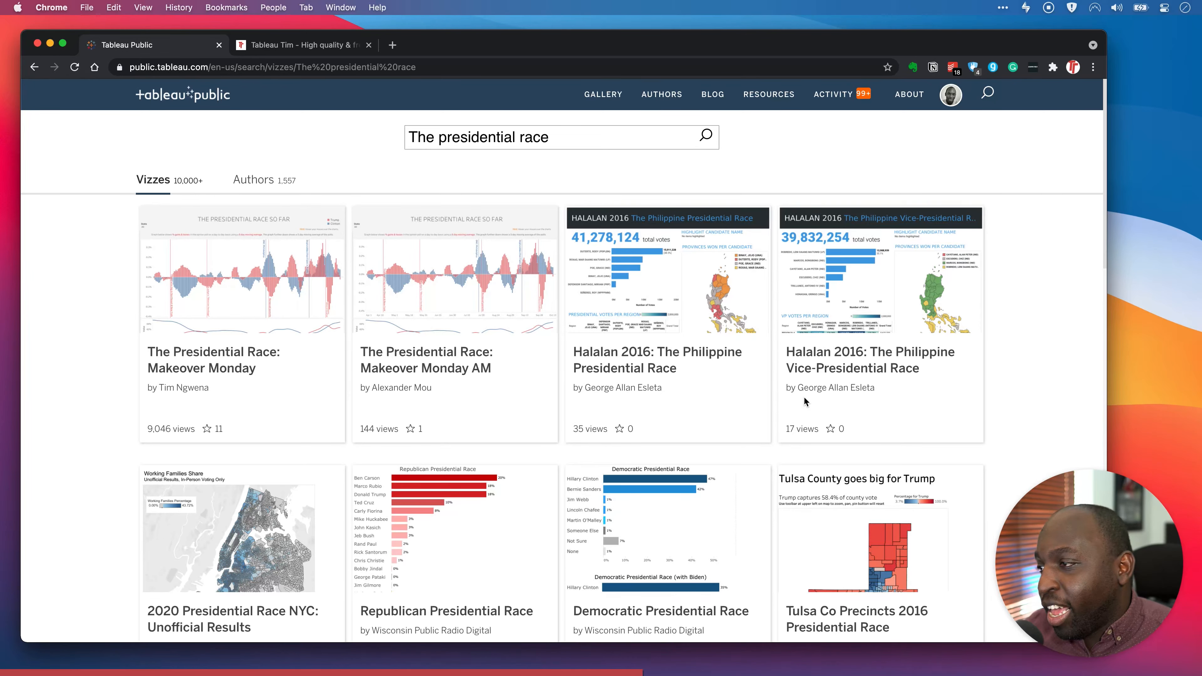
pyautogui.scroll(-3)
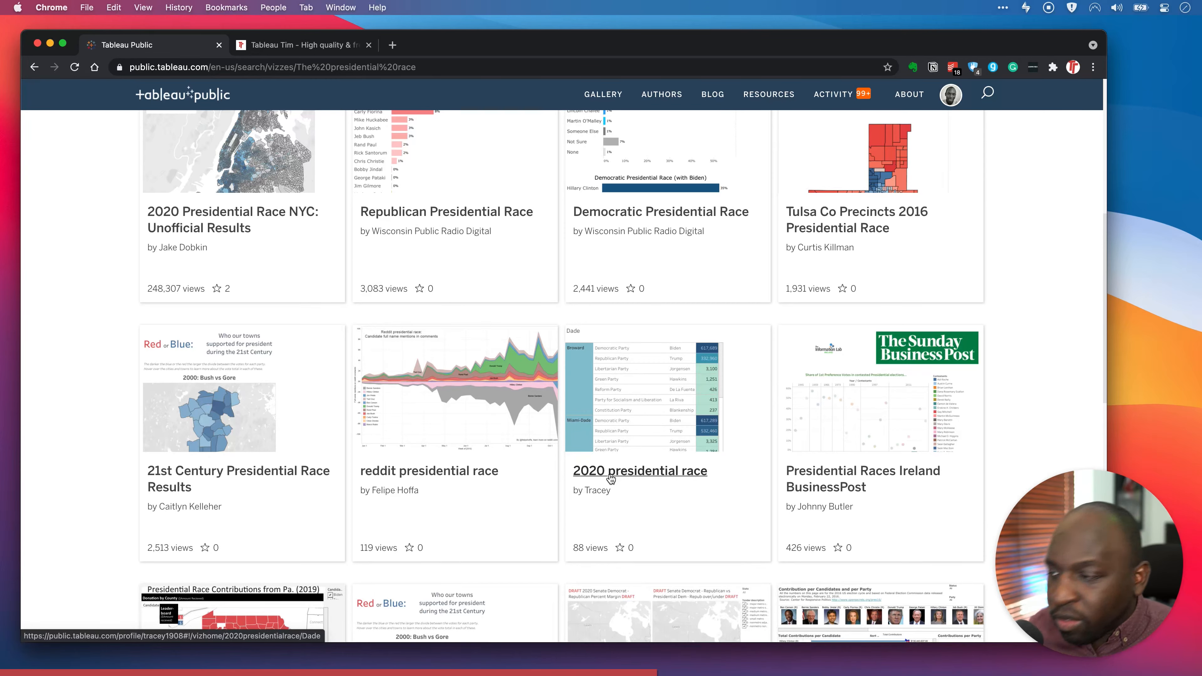
pyautogui.scroll(-3)
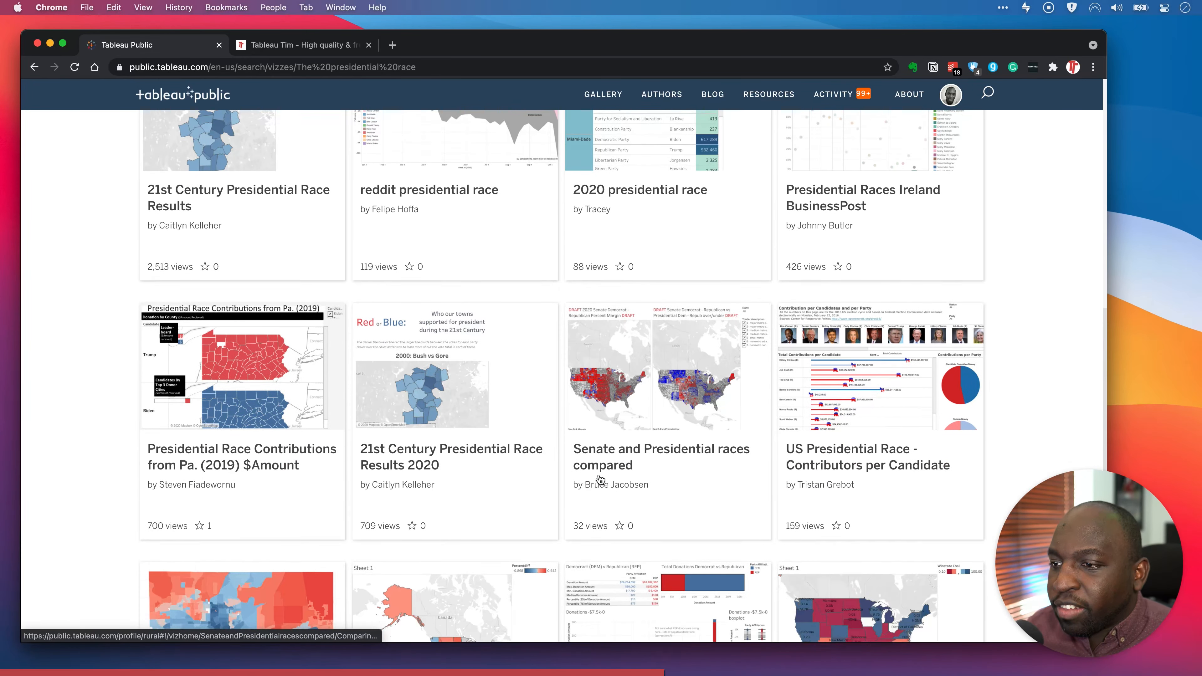
pyautogui.scroll(-3)
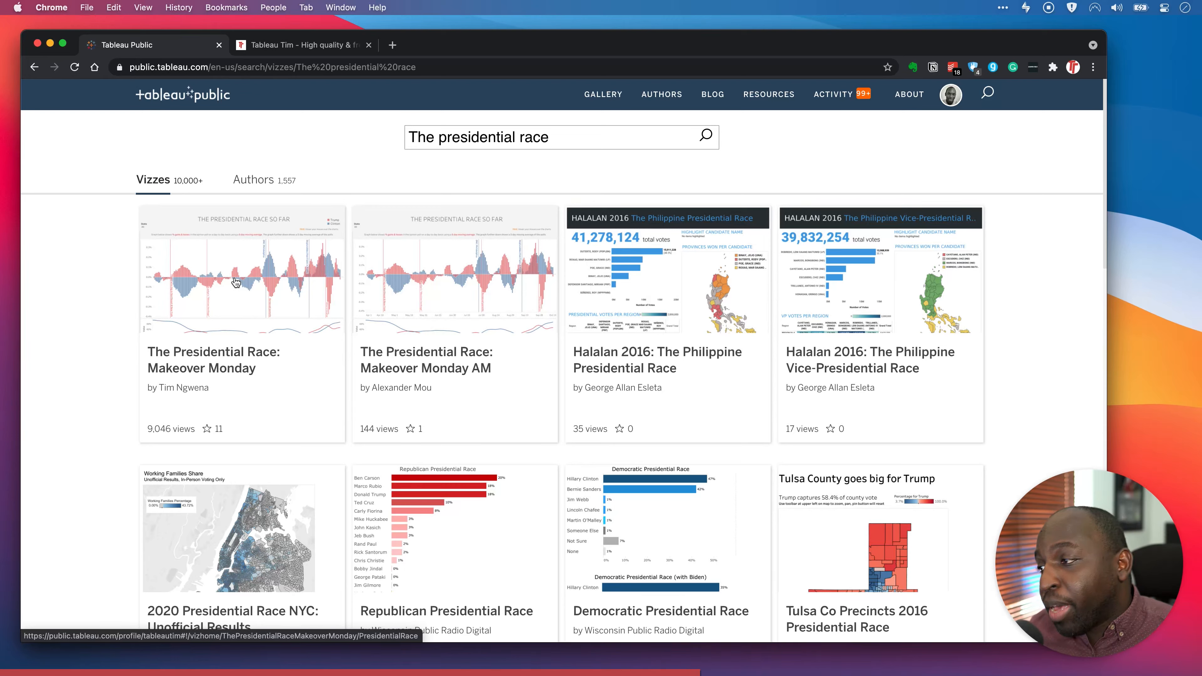
pyautogui.moveTo(168, 417)
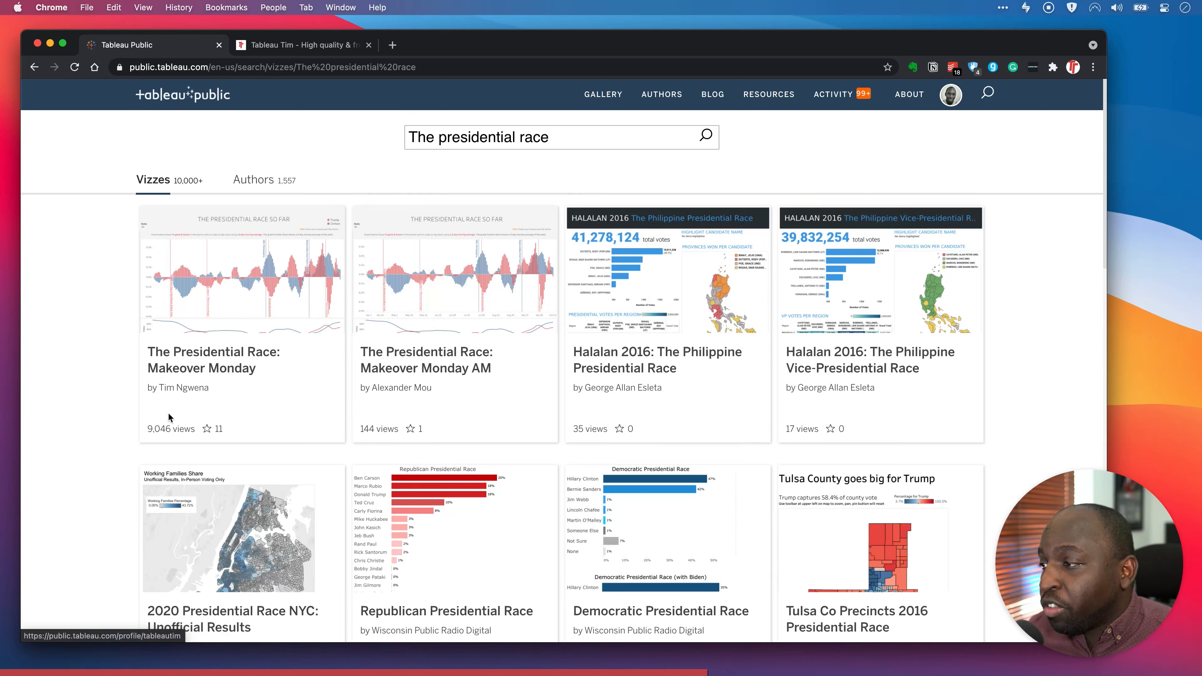
pyautogui.scroll(-3)
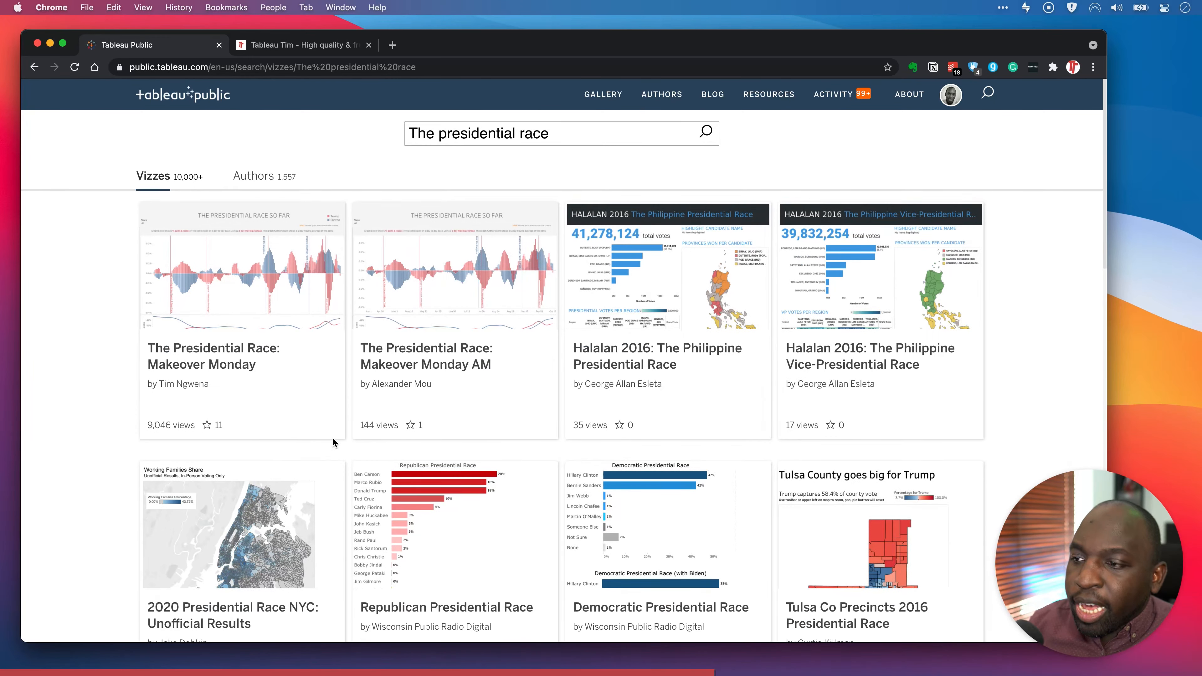
pyautogui.scroll(-3)
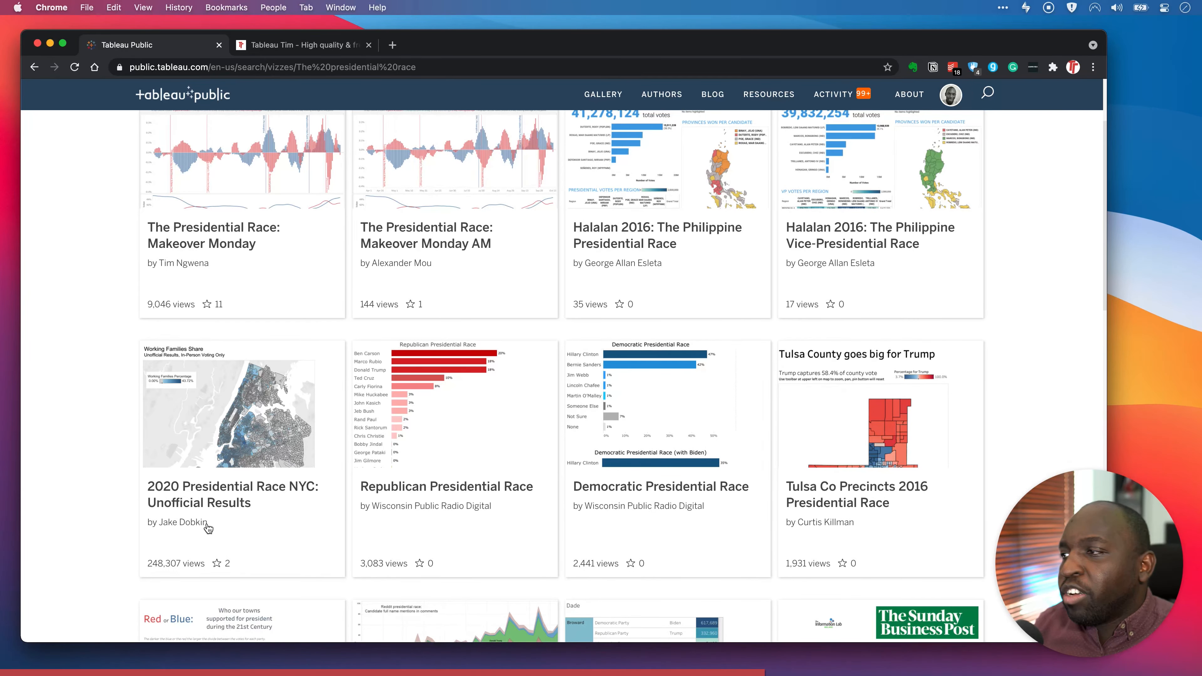
pyautogui.scroll(-3)
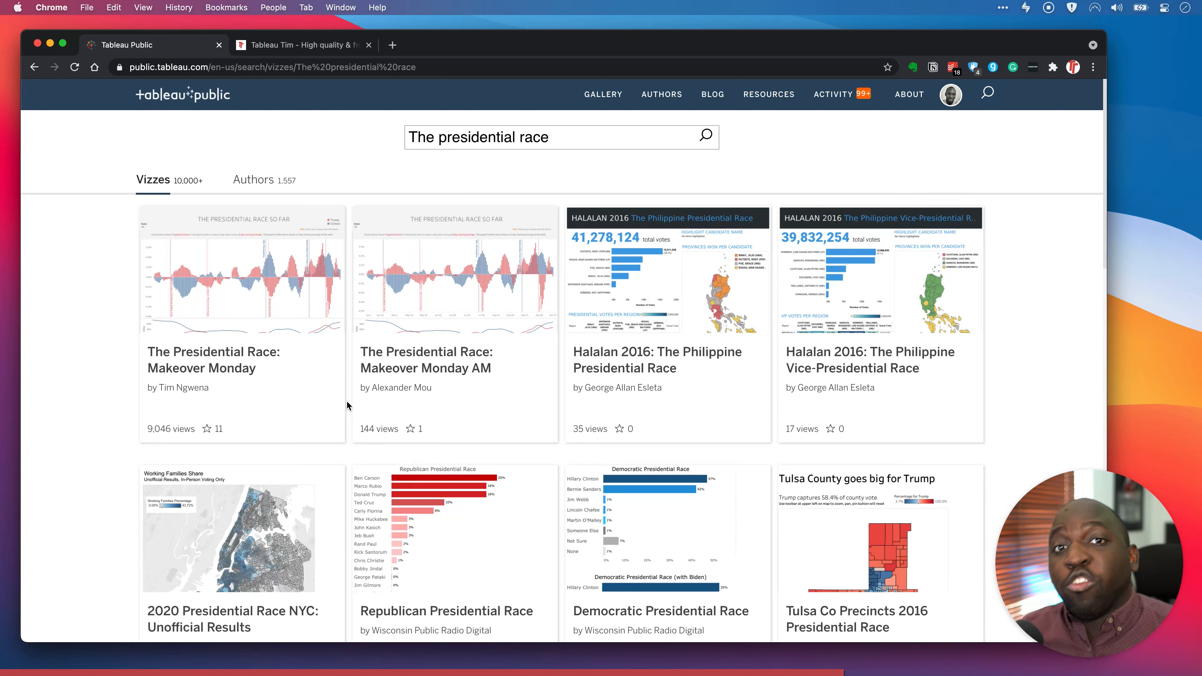
# Replace the query with 'Makeover Monday' and browse the matching vizzes.
pyautogui.click(508, 137)
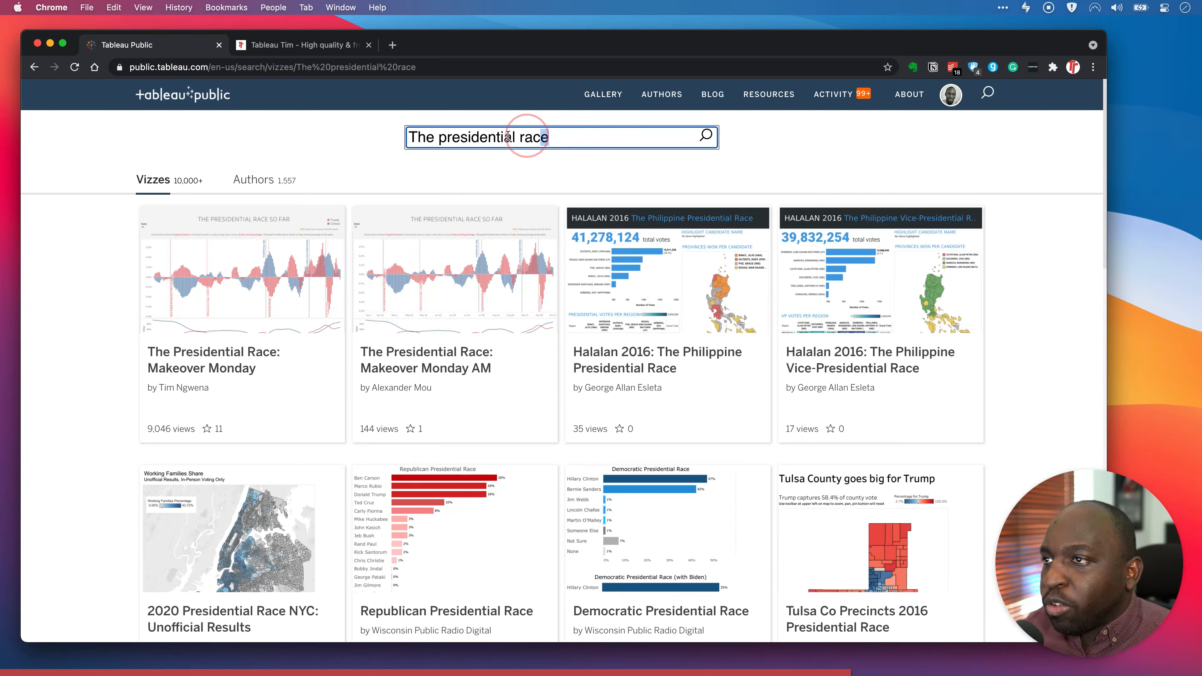
pyautogui.write('M')
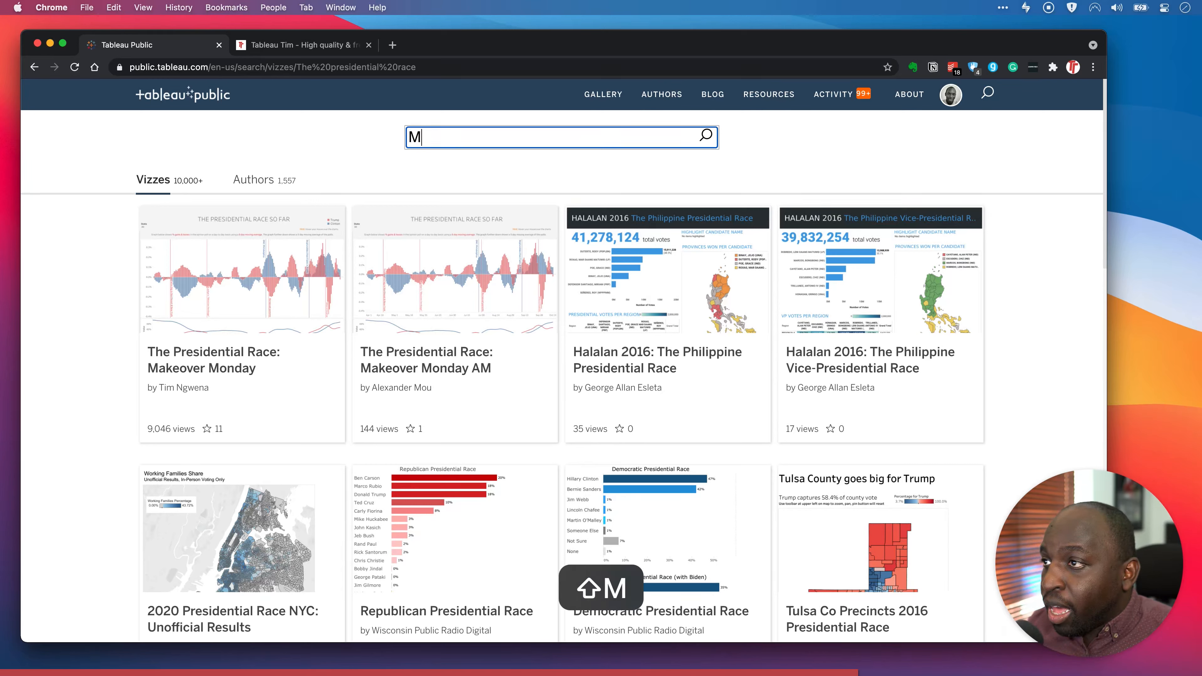
pyautogui.write('akeover  Monday')
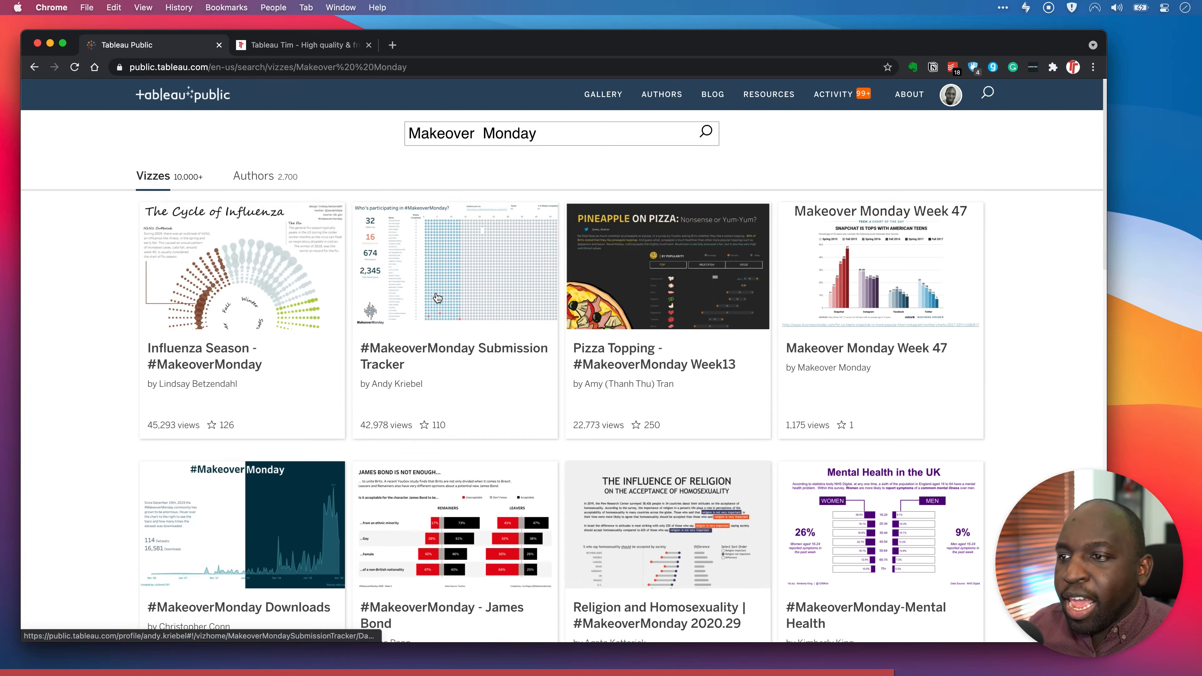
pyautogui.scroll(-3)
pyautogui.write('#')
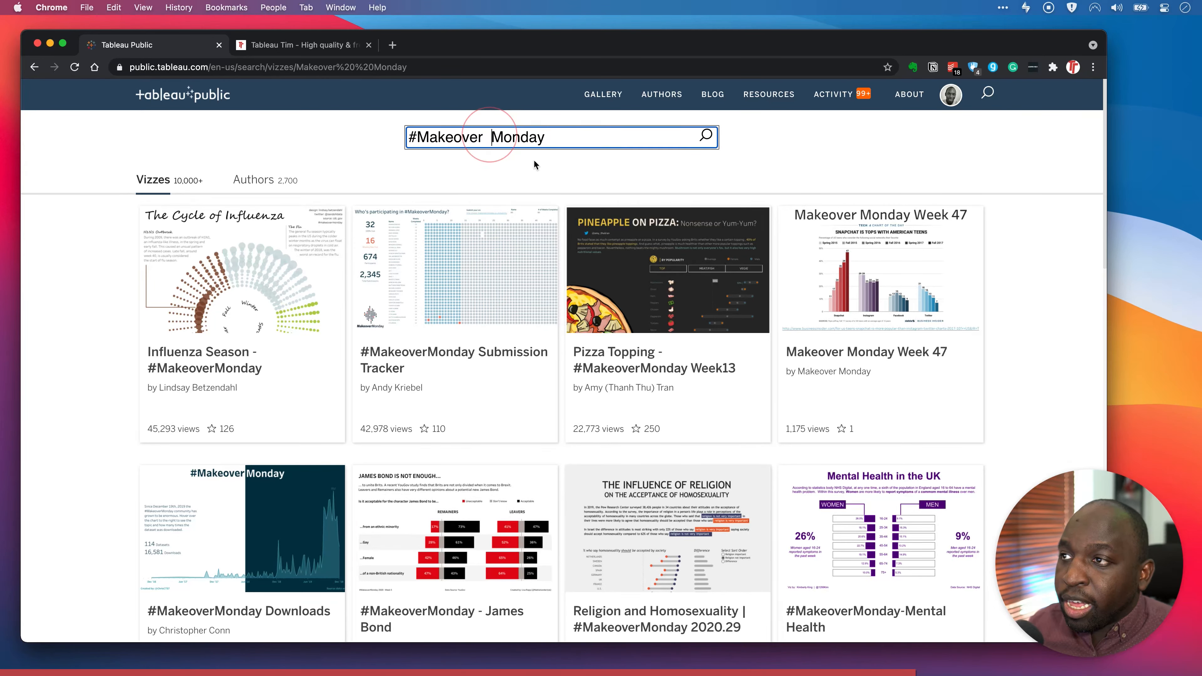
# Run the #MakeoverMonday search and move to the second page of results.
pyautogui.press('enter')
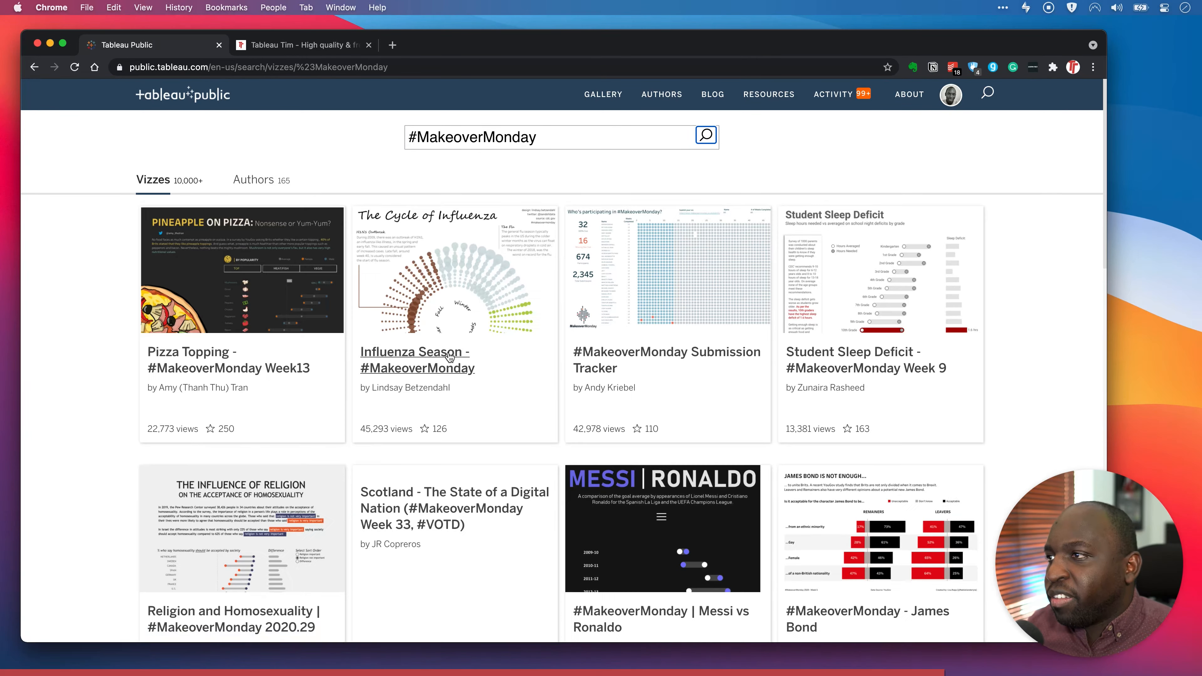
pyautogui.scroll(-3)
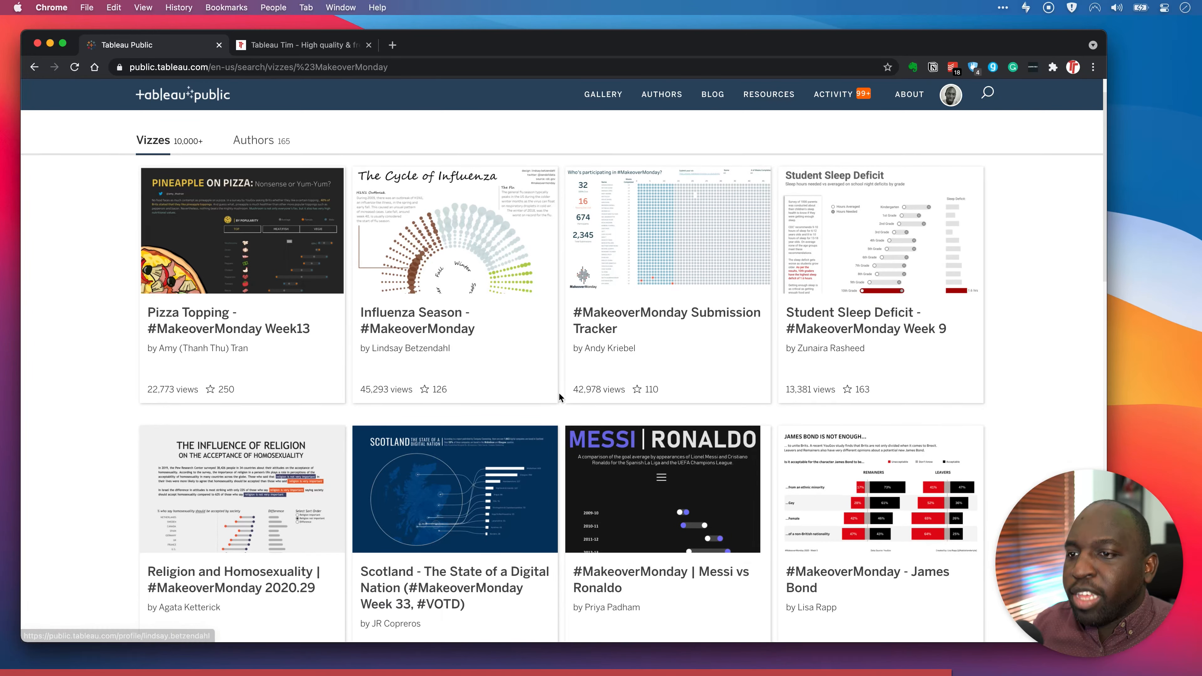
pyautogui.scroll(-3)
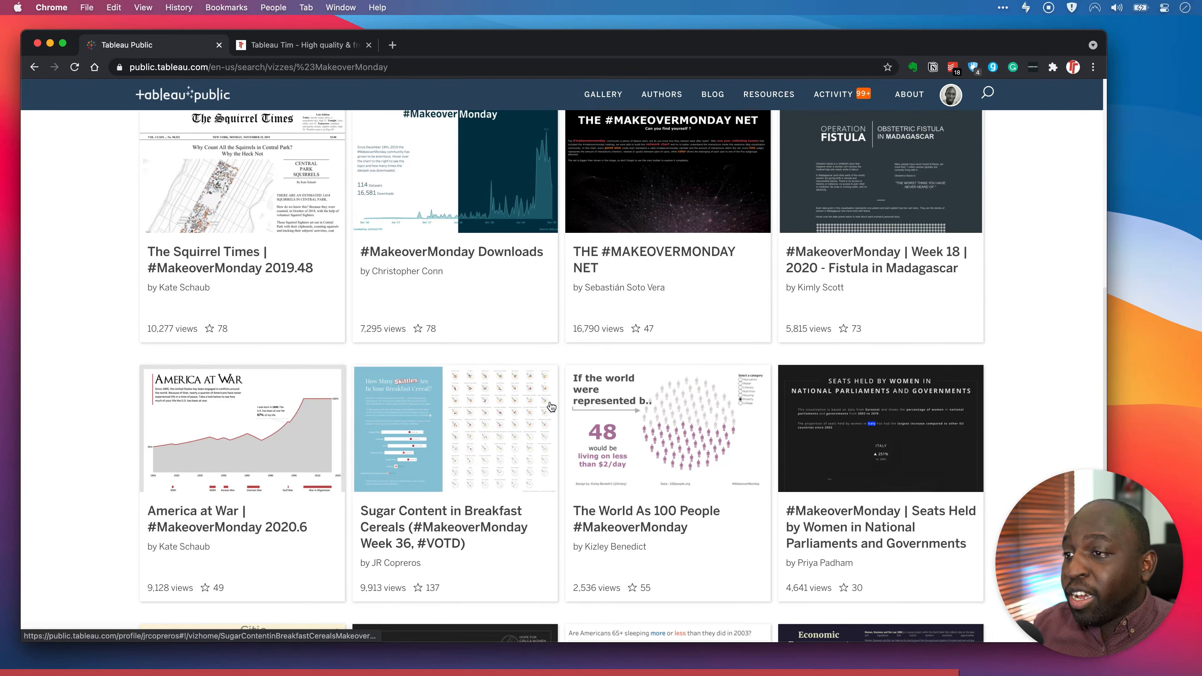
pyautogui.scroll(-3)
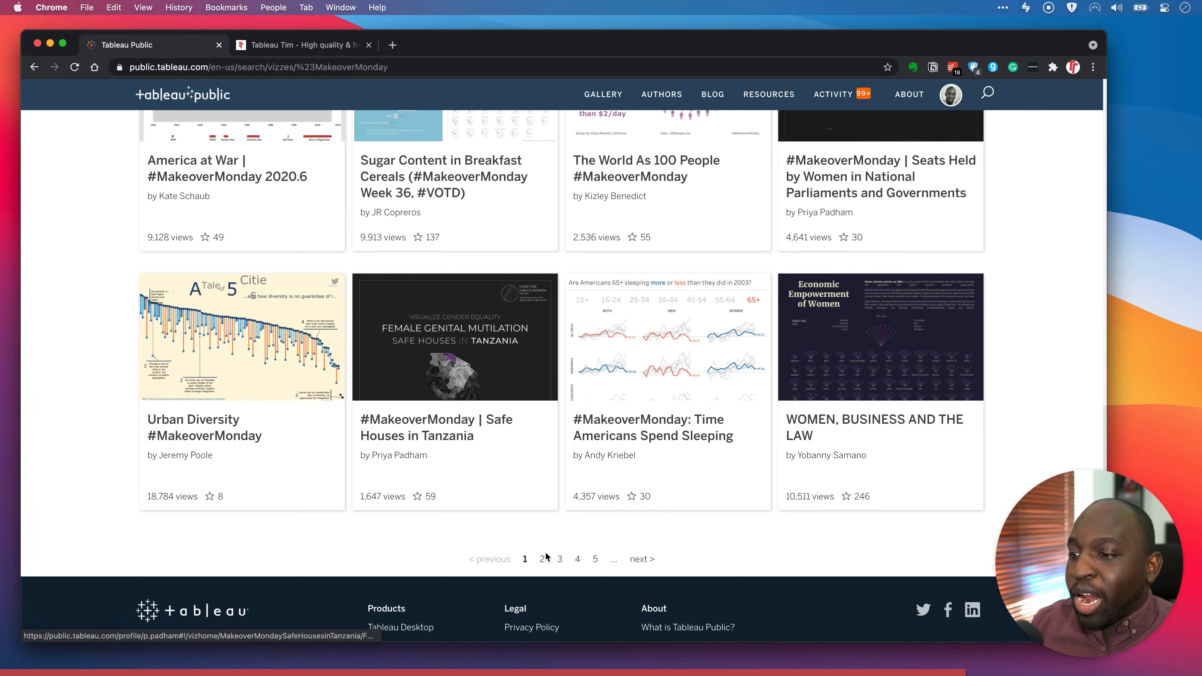
pyautogui.click(542, 559)
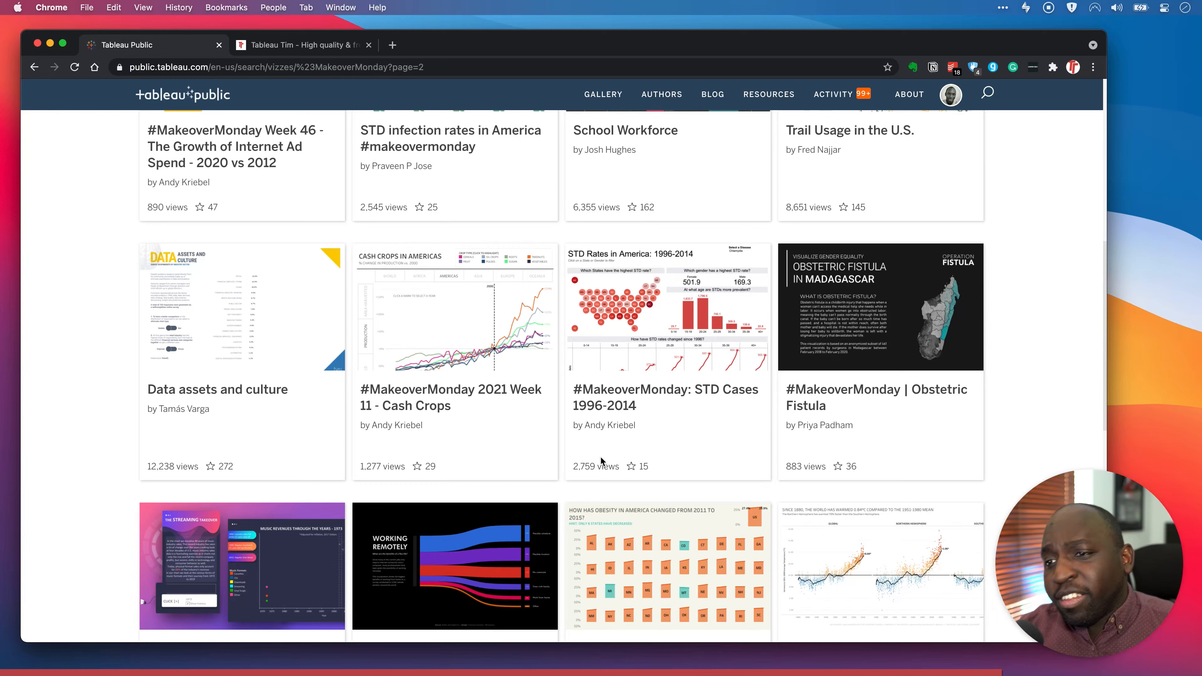
# Browse page 2 of #MakeoverMonday results, then switch to the Tableau Tim website tab.
pyautogui.scroll(3)
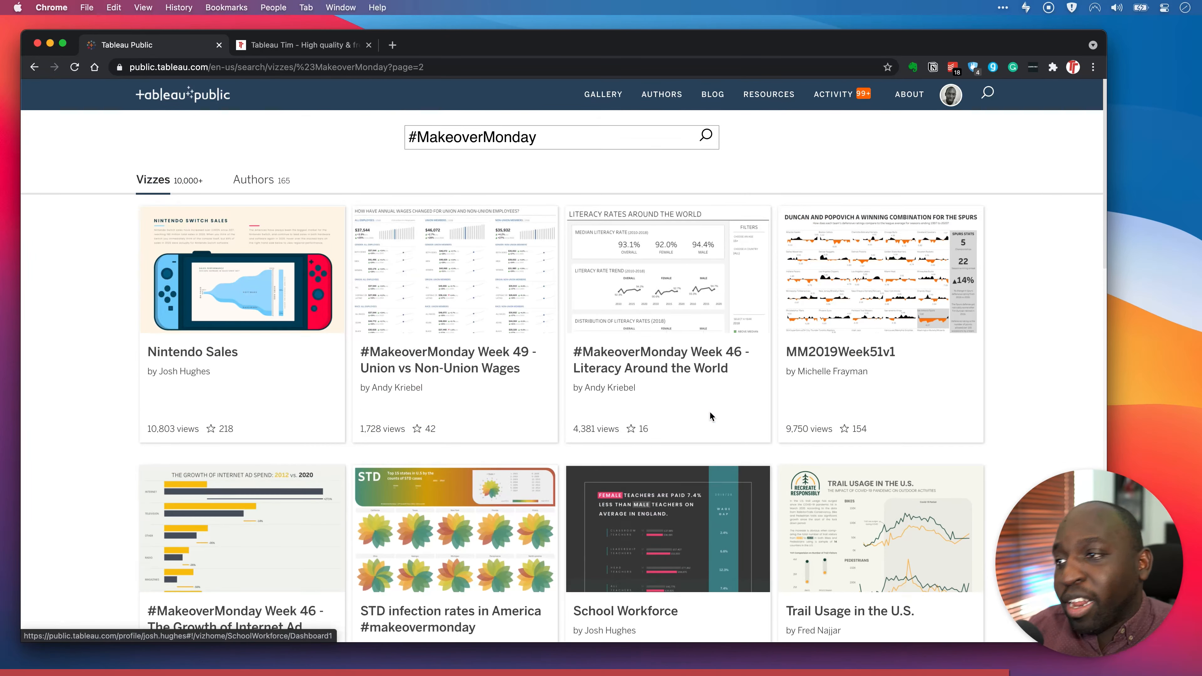
pyautogui.moveTo(571, 423)
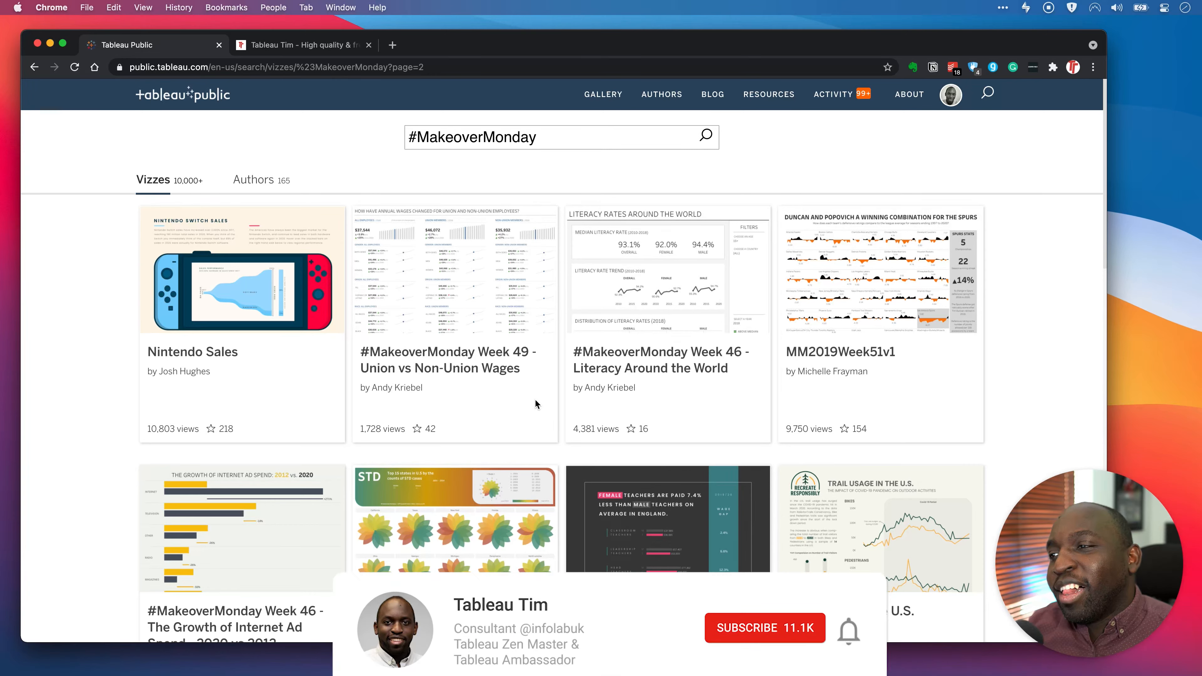
pyautogui.click(764, 628)
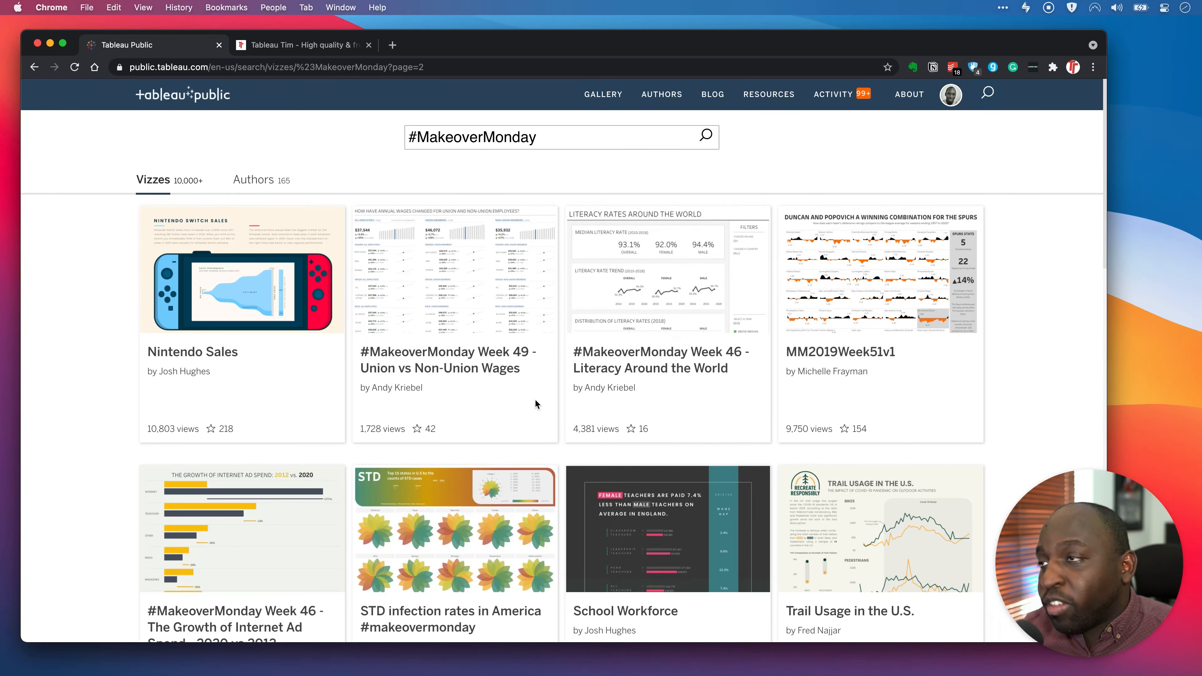
pyautogui.click(299, 44)
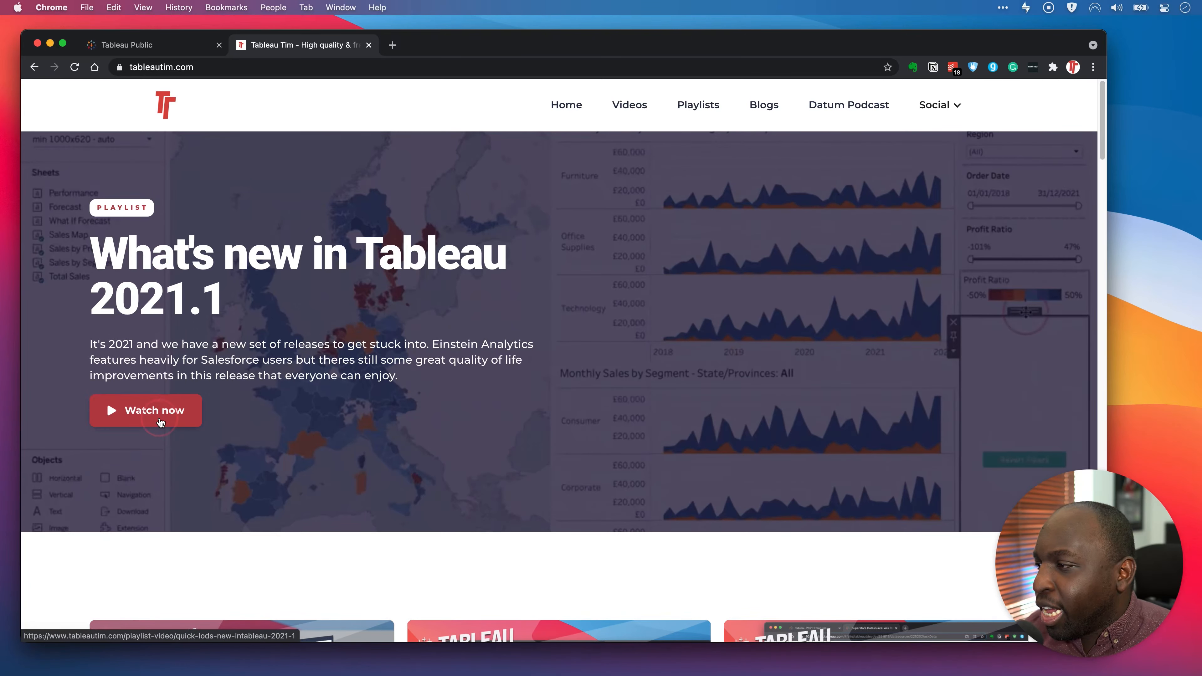
# Watch the What's new in Tableau 2021.1 banner video page, then browse the Playlists page.
pyautogui.click(145, 410)
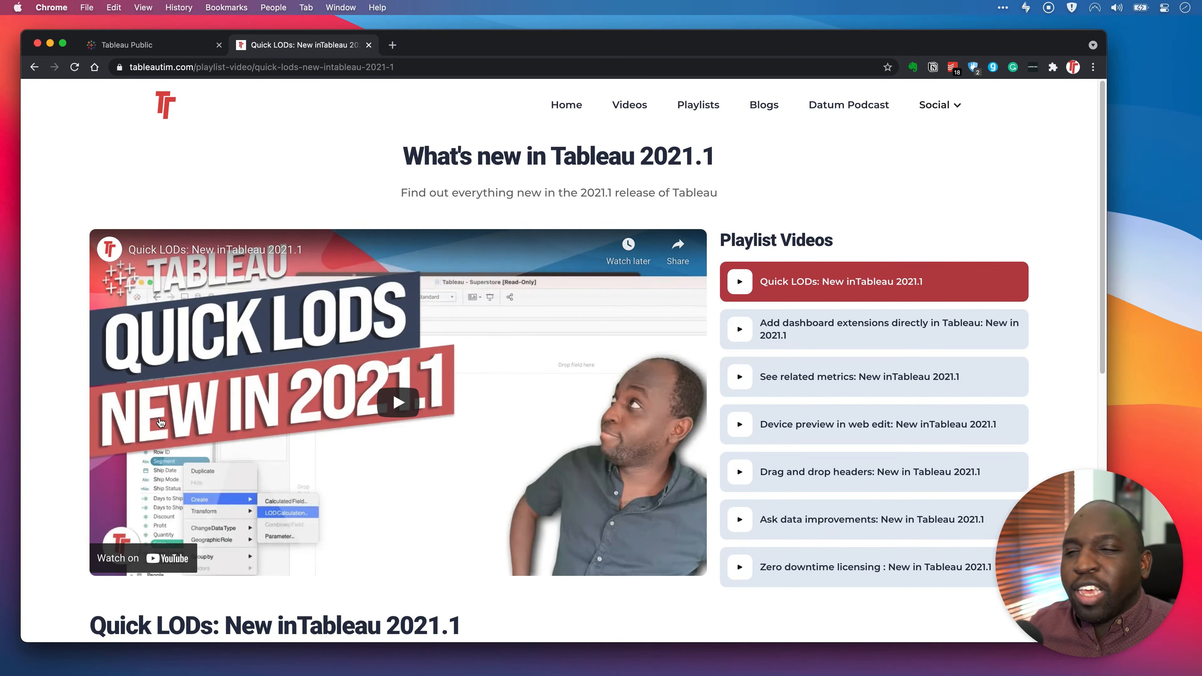
pyautogui.scroll(-3)
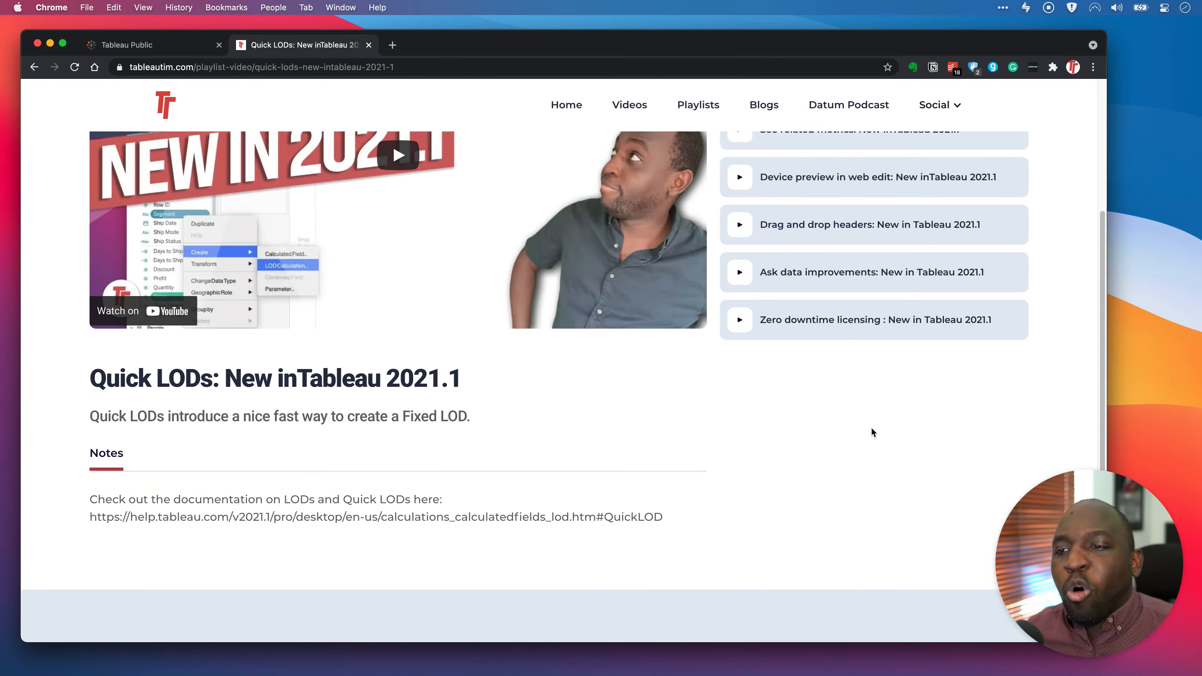
pyautogui.scroll(3)
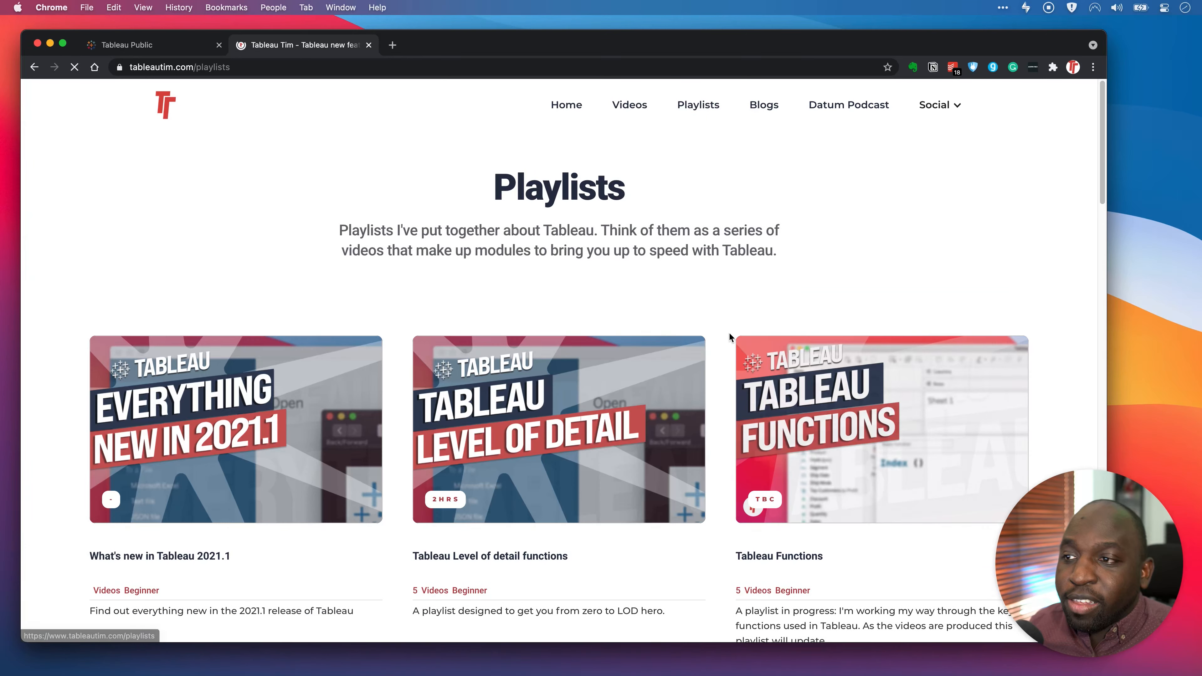
pyautogui.scroll(-3)
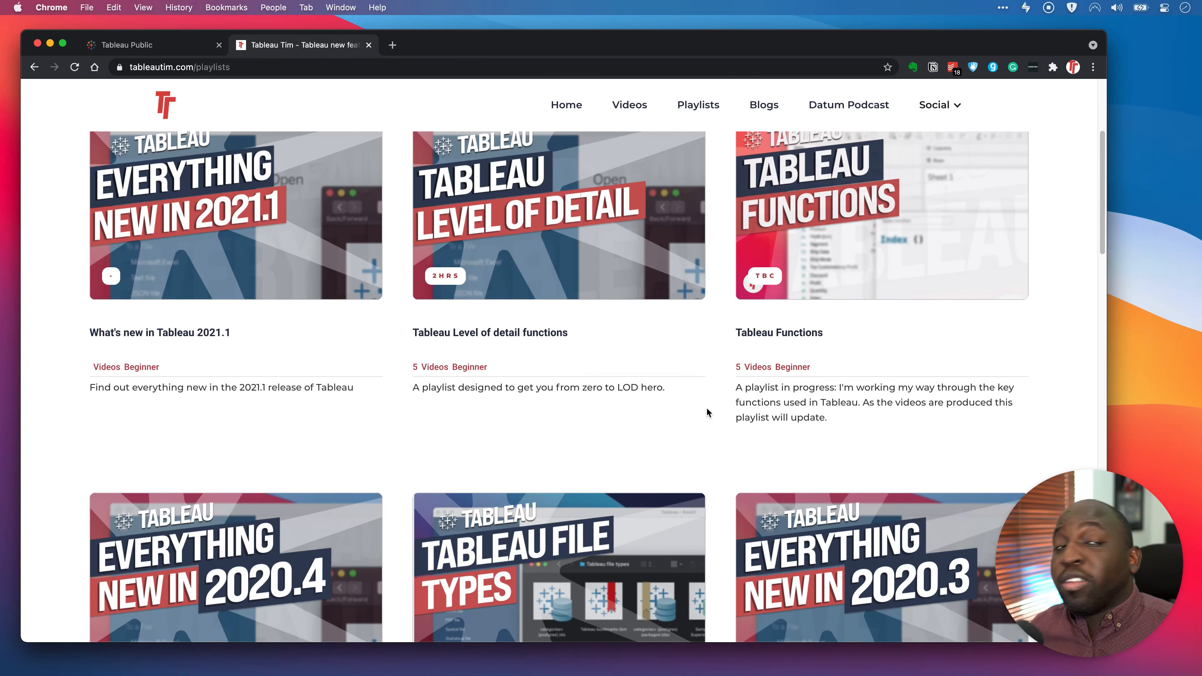
pyautogui.scroll(-3)
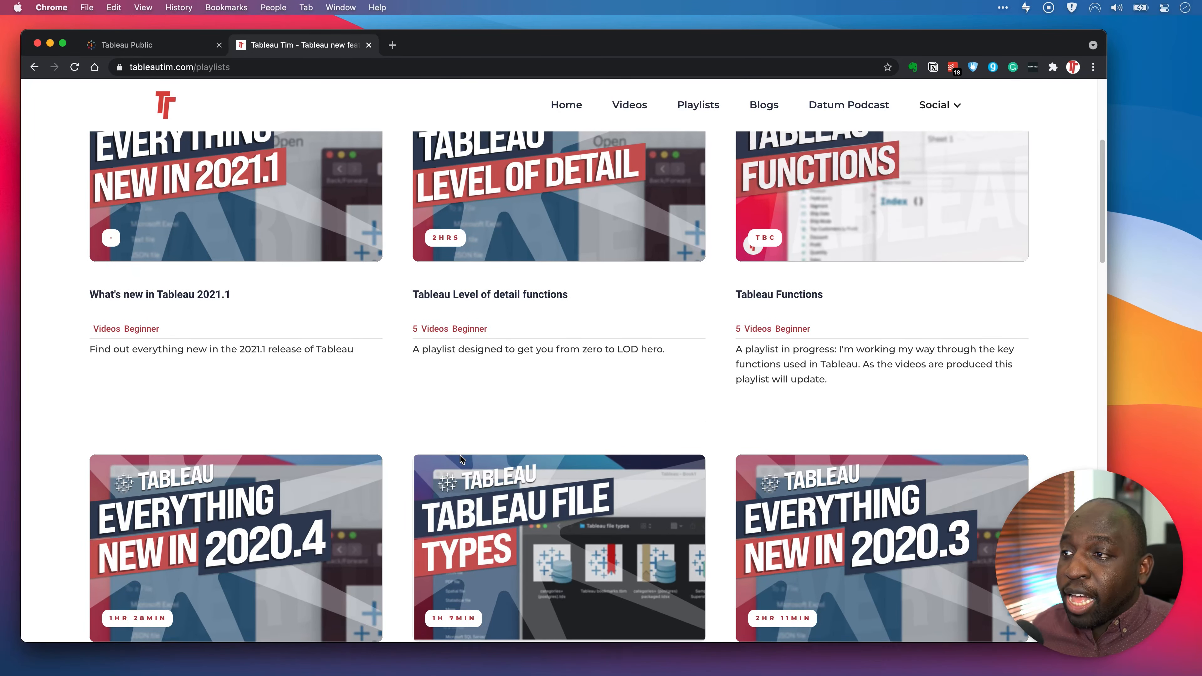